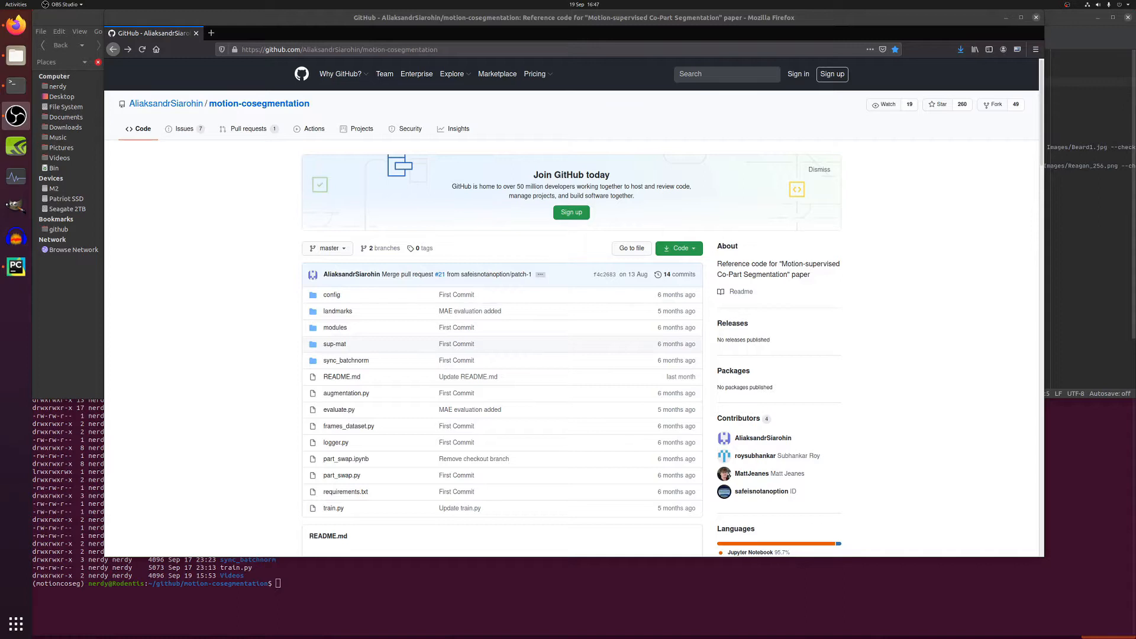
{"action": "mouse_move", "coordinate": [882, 348]}
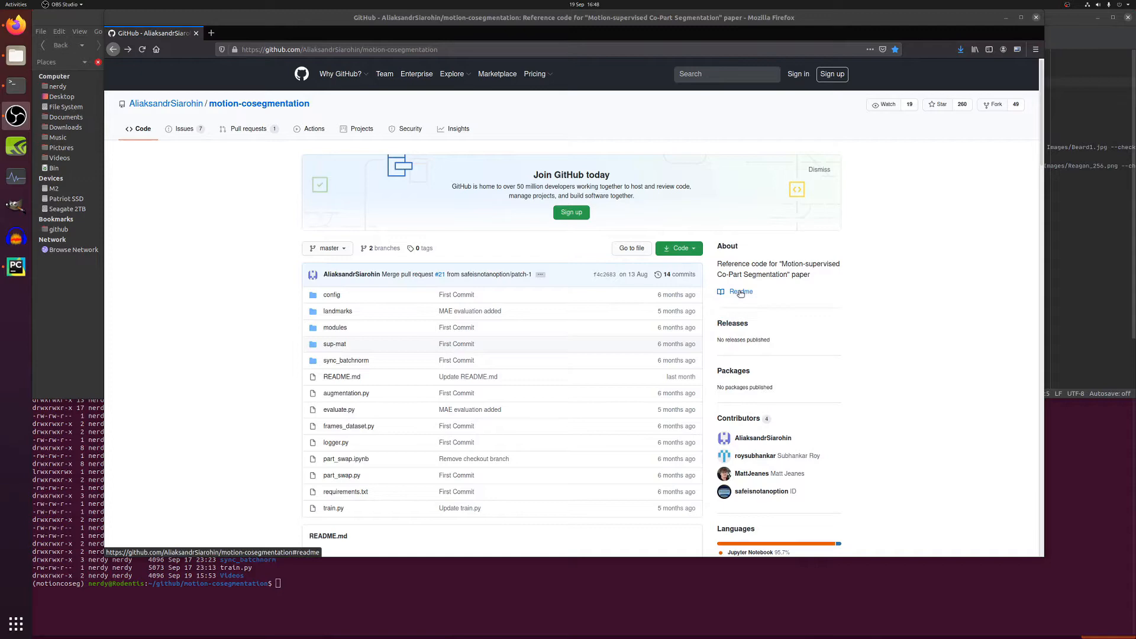
Step: Jump to the motion-cosegmentation README.md from the About sidebar's Readme link
{"action": "left_click", "coordinate": [339, 49]}
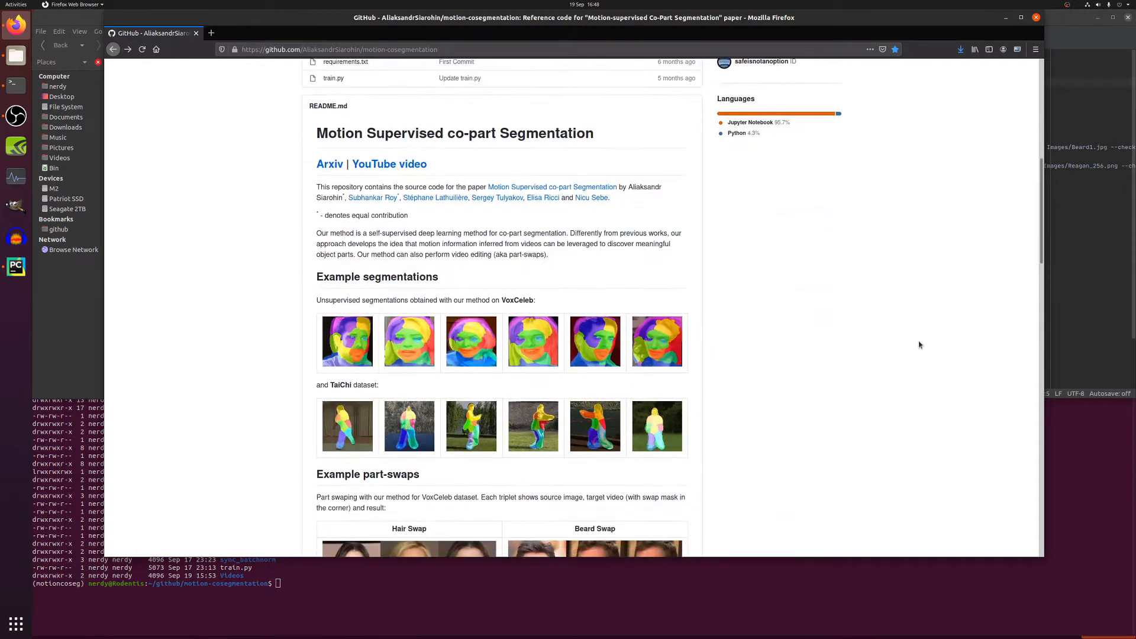
Step: Scroll through the README's part-swap examples, installation and demo instructions
{"action": "scroll", "scroll_direction": "down", "scroll_amount": 3}
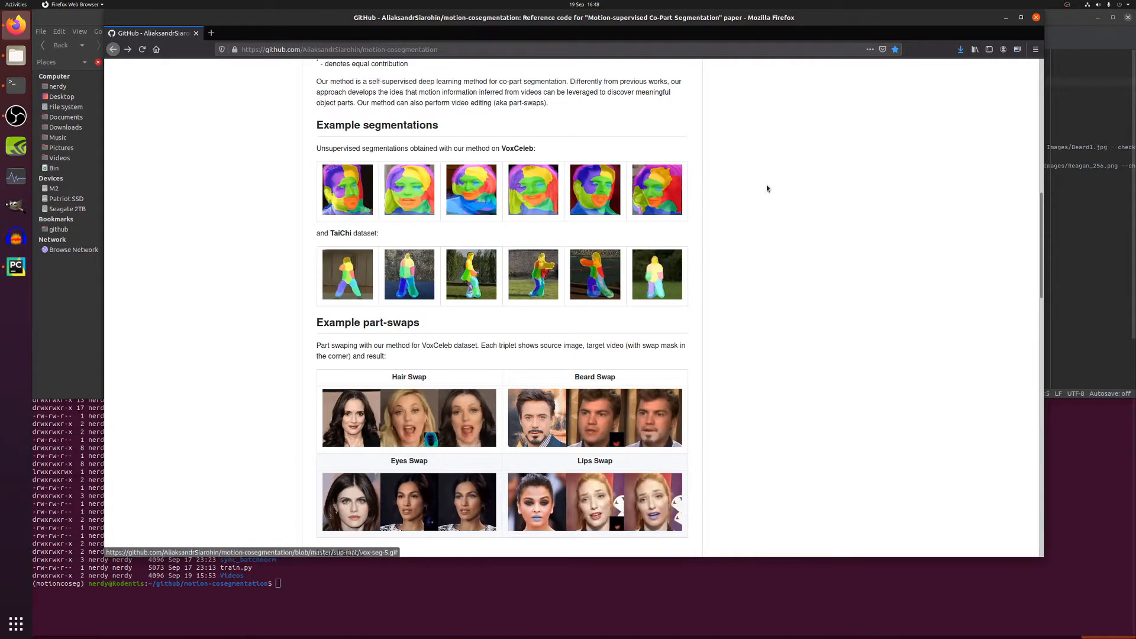
{"action": "scroll", "scroll_direction": "down", "scroll_amount": 3}
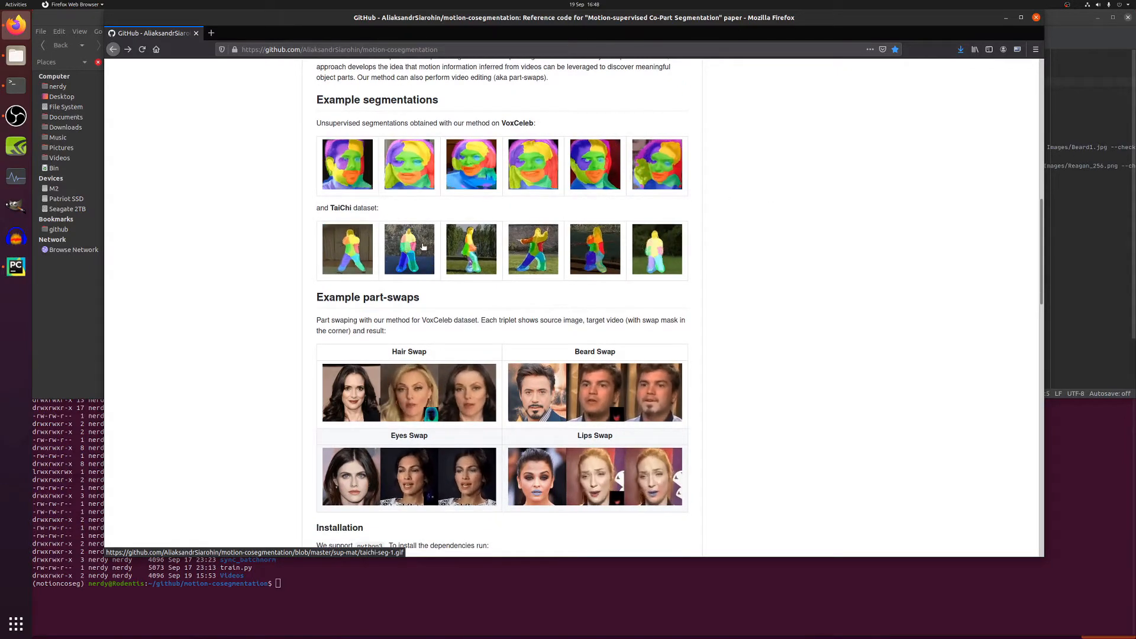
{"action": "scroll", "scroll_direction": "down", "scroll_amount": 3}
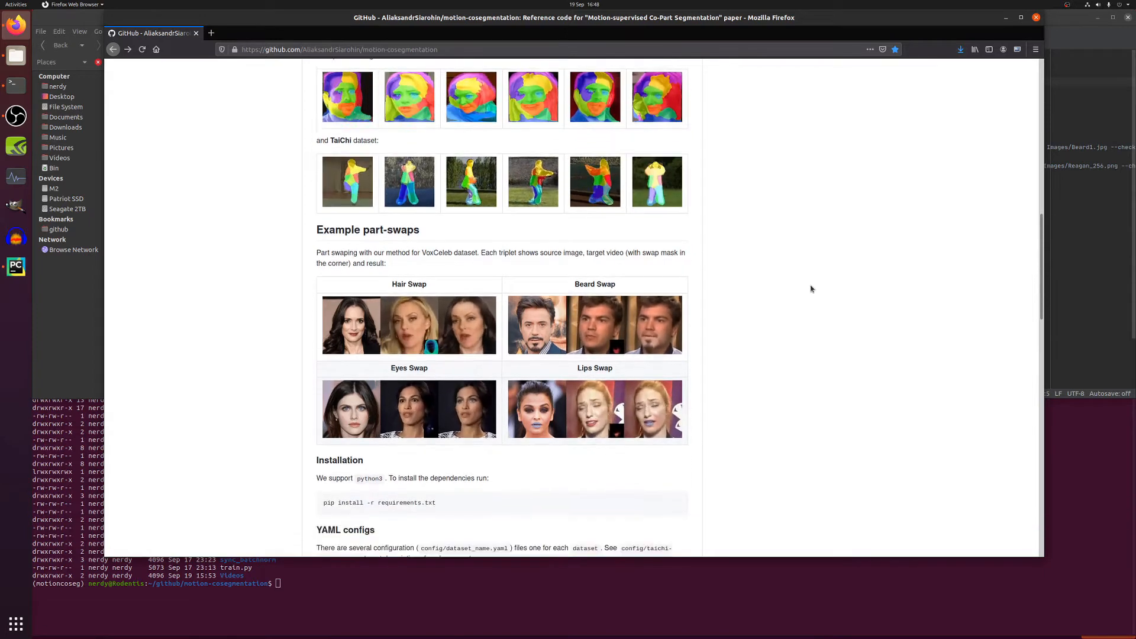
{"action": "scroll", "scroll_direction": "down", "scroll_amount": 3}
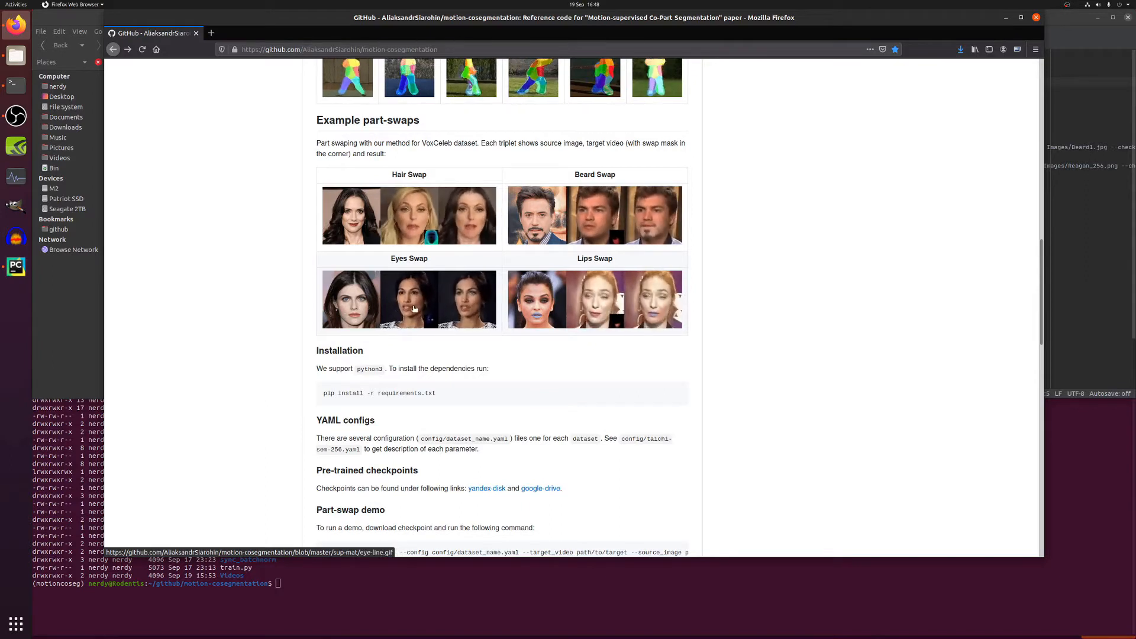
{"action": "scroll", "scroll_direction": "down", "scroll_amount": 3}
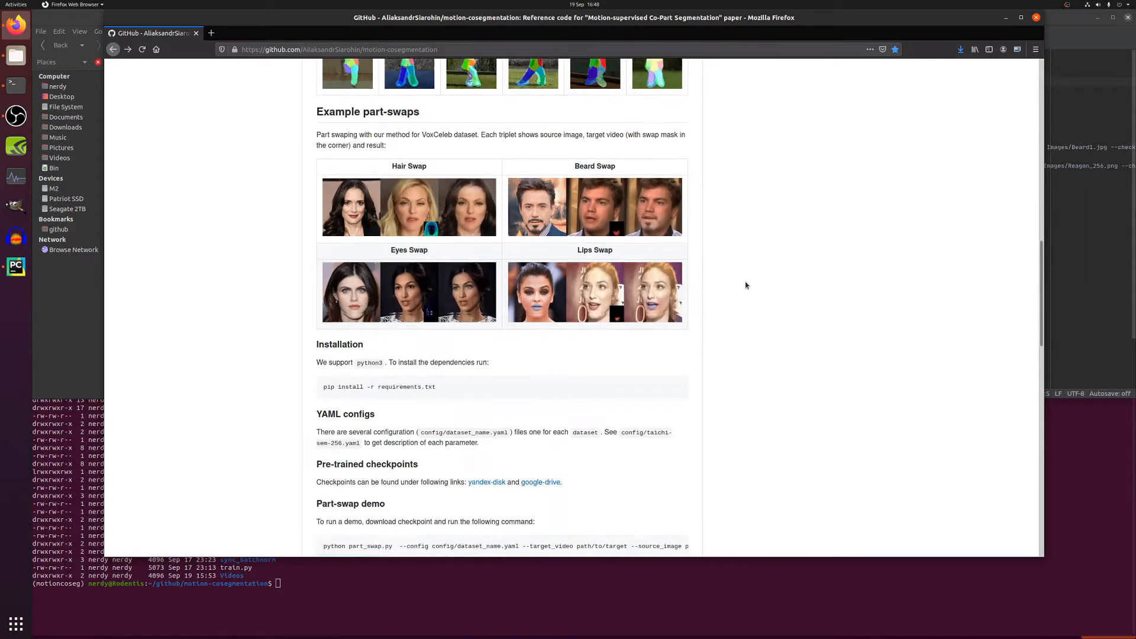
{"action": "scroll", "scroll_direction": "down", "scroll_amount": 3}
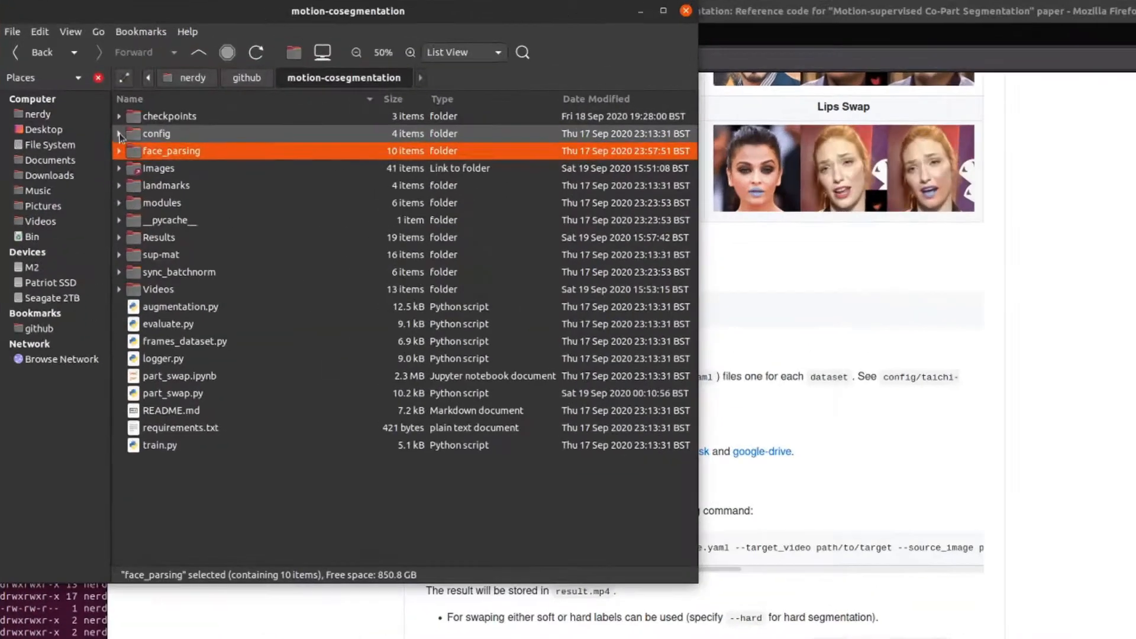
Step: Expand the checkpoints folder to inspect the vox-cpk.pth model file
{"action": "left_click", "coordinate": [118, 116]}
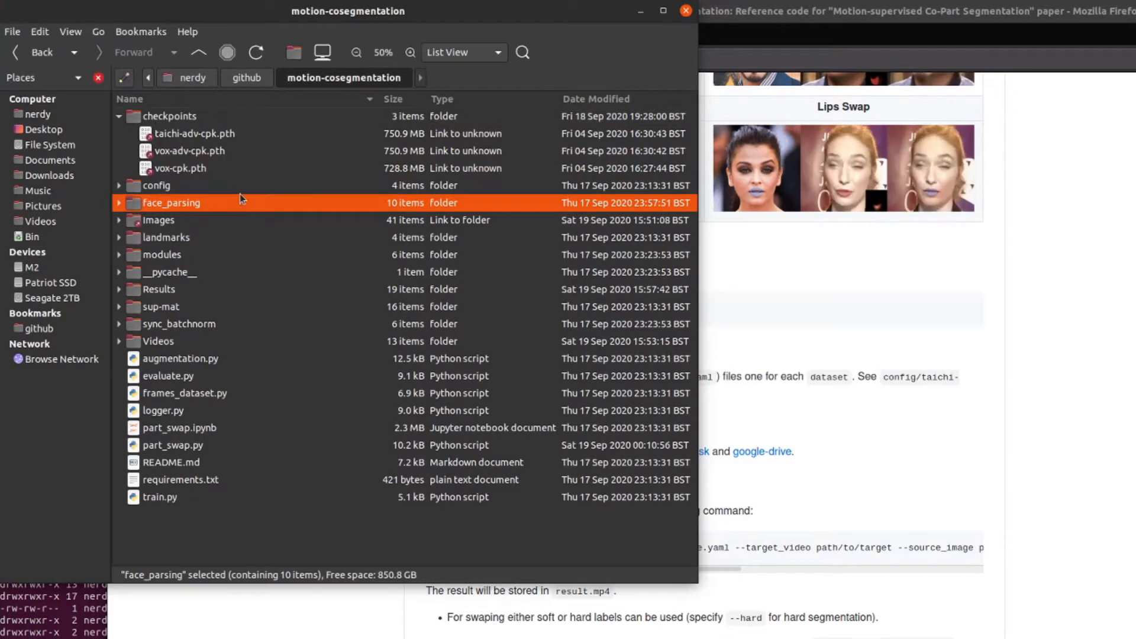
{"action": "left_click", "coordinate": [180, 168]}
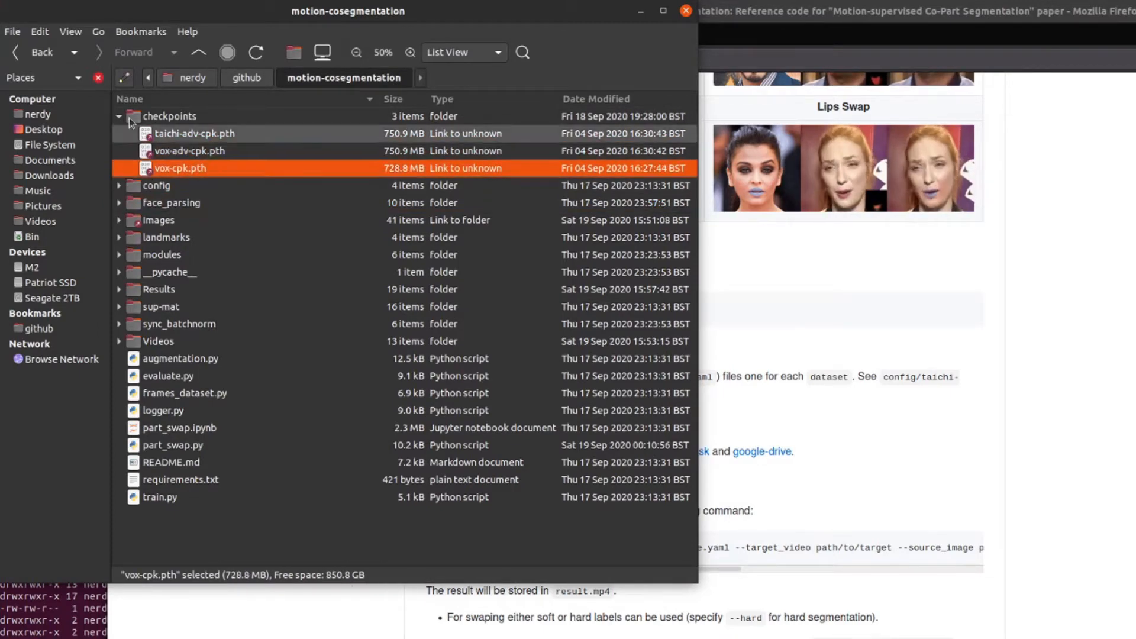
{"action": "left_click", "coordinate": [119, 116]}
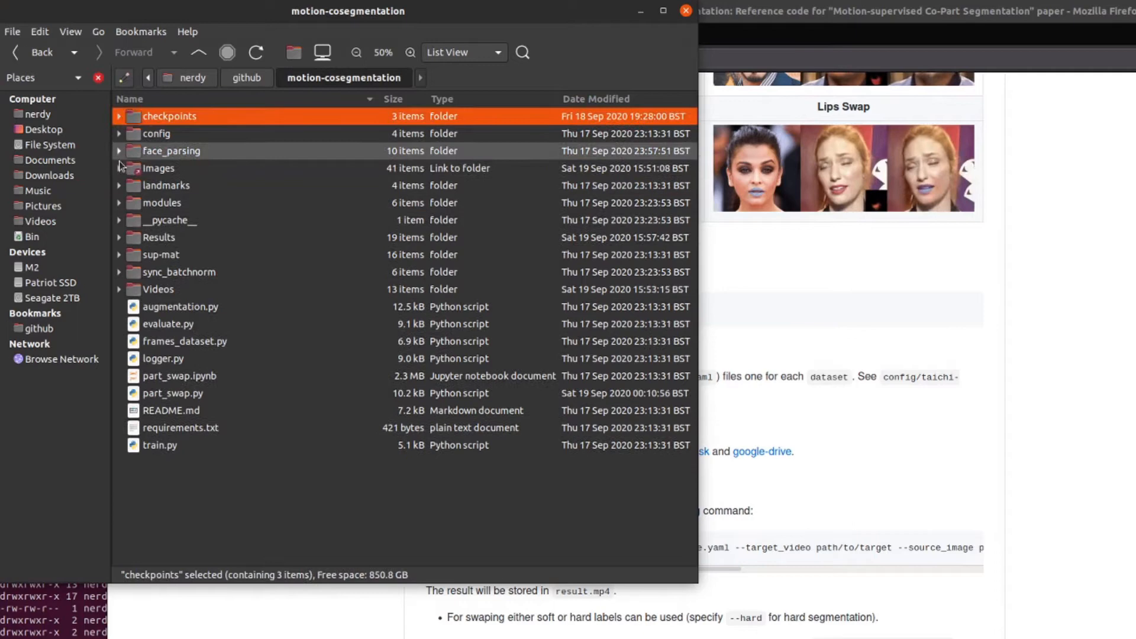
Step: Browse the Images folder's Boris_256.jpg portrait and the Videos folder, then return to the README
{"action": "left_click", "coordinate": [119, 168]}
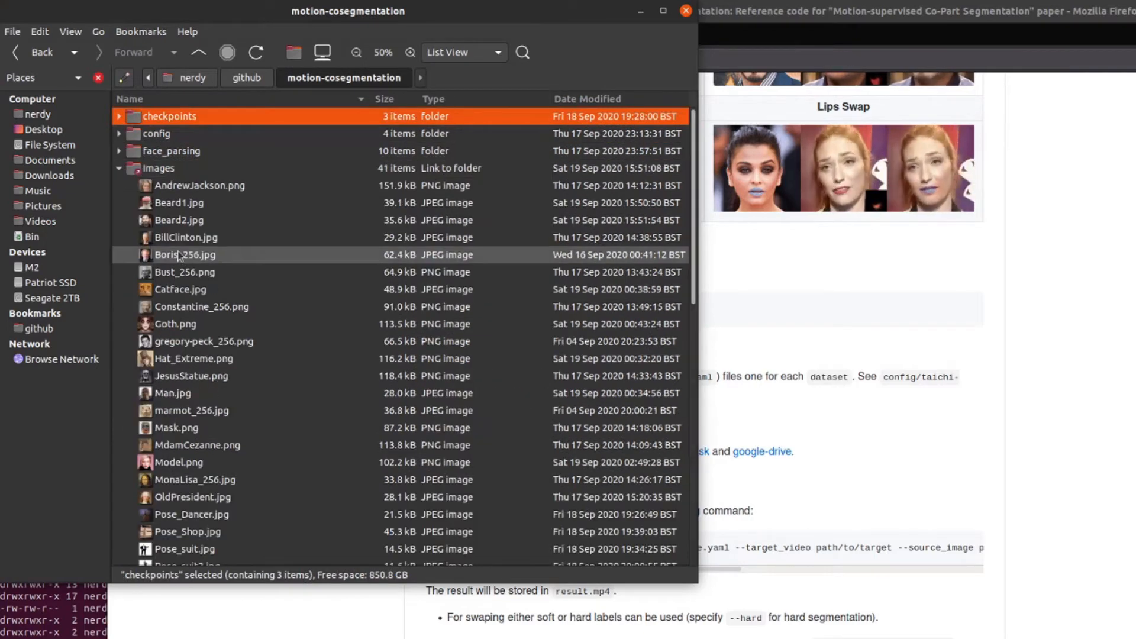
{"action": "double_click", "coordinate": [185, 254]}
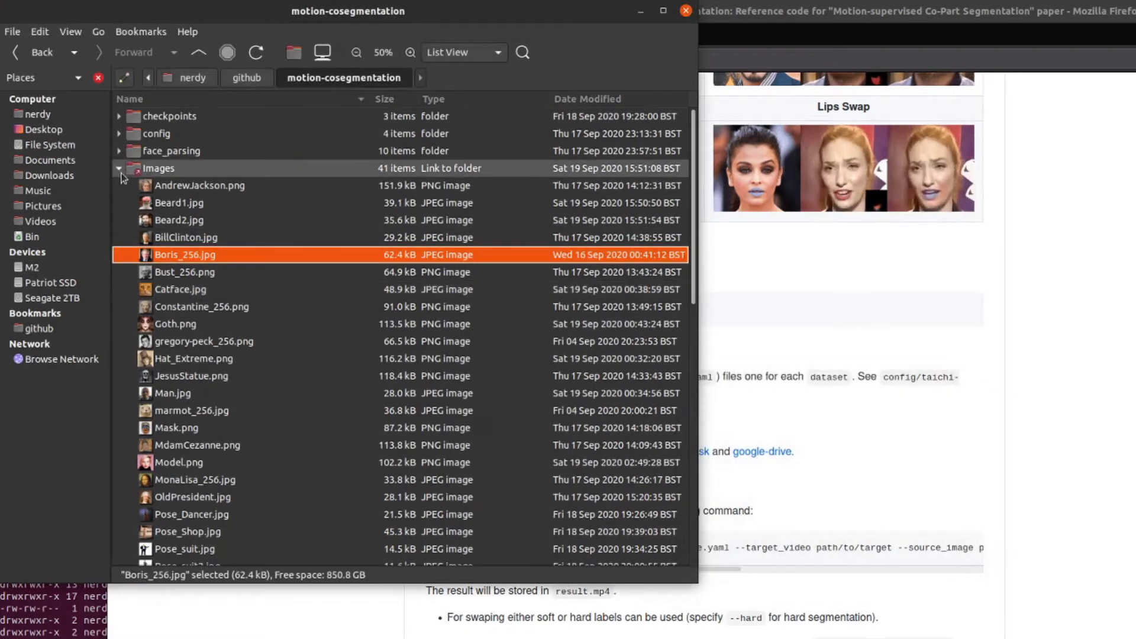
{"action": "left_click", "coordinate": [118, 168]}
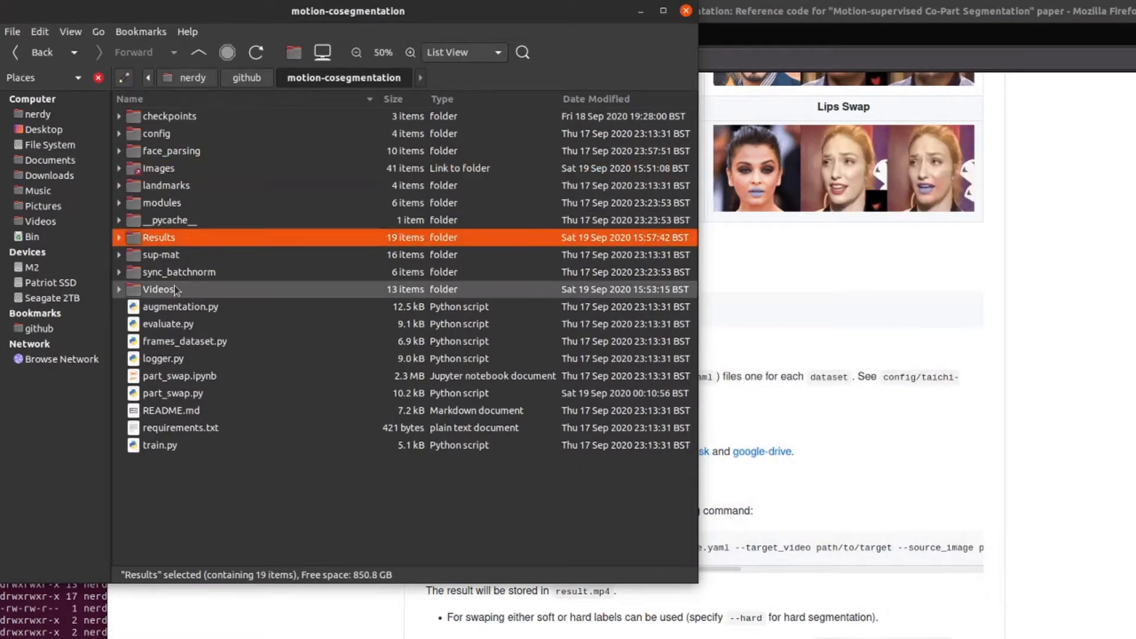
{"action": "left_click", "coordinate": [119, 289]}
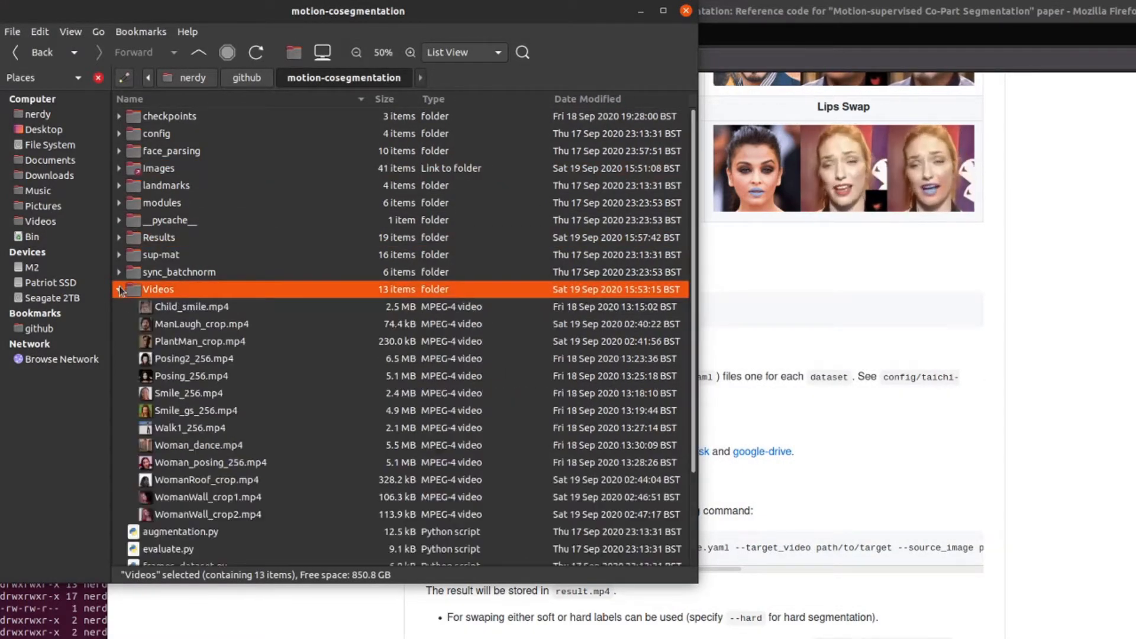
{"action": "left_click", "coordinate": [118, 289]}
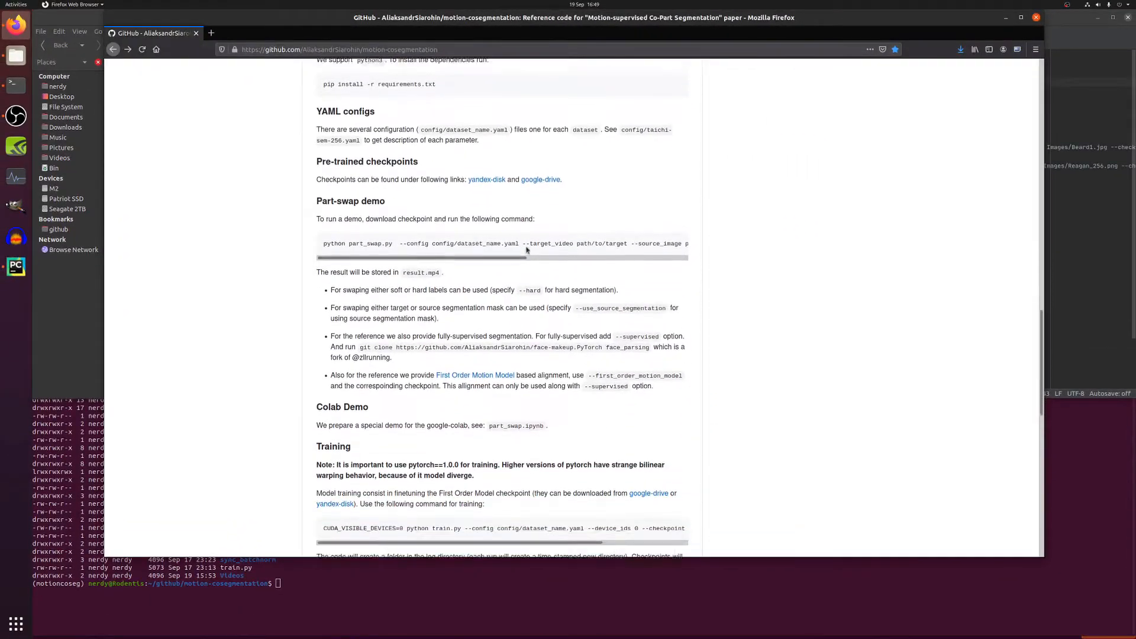
{"action": "scroll", "scroll_direction": "down", "scroll_amount": 3}
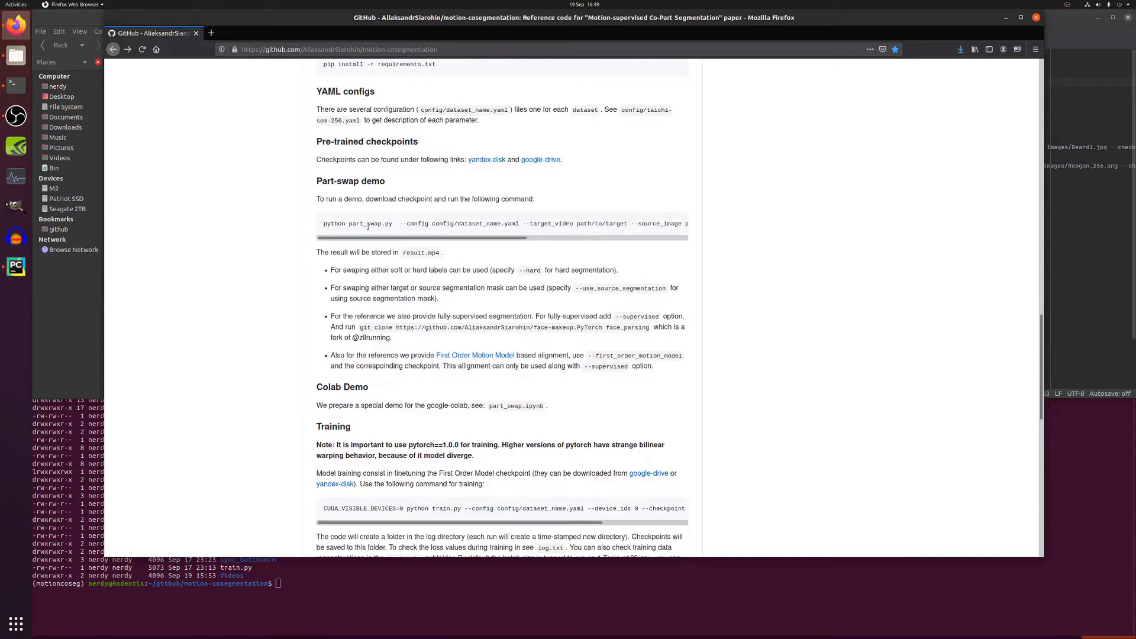
{"action": "mouse_move", "coordinate": [469, 237]}
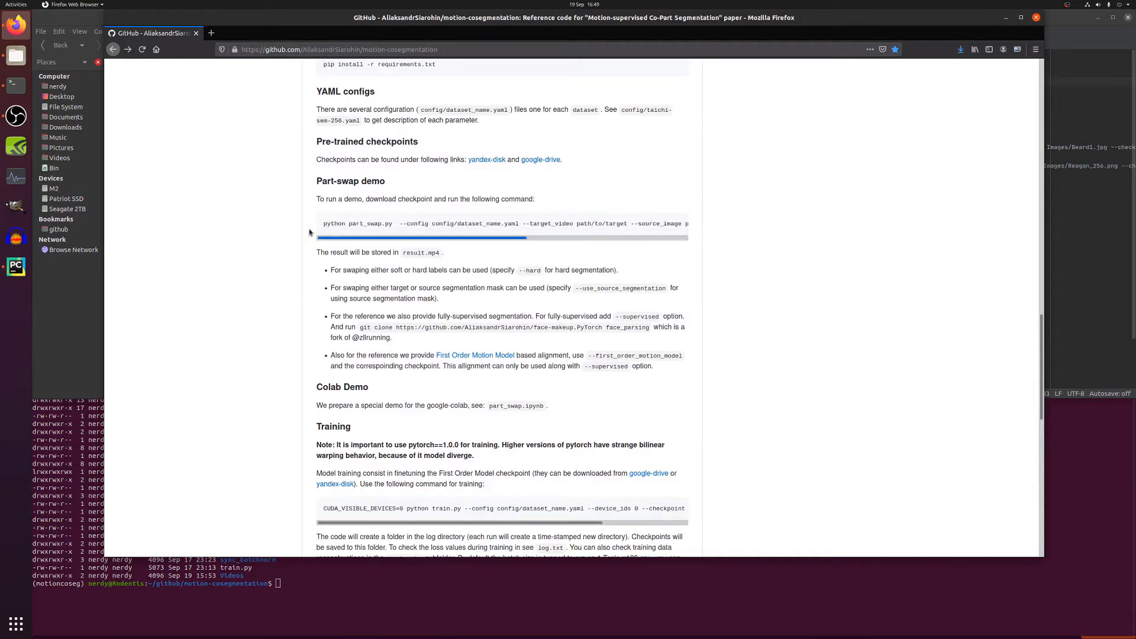
{"action": "scroll", "scroll_direction": "down", "scroll_amount": 3}
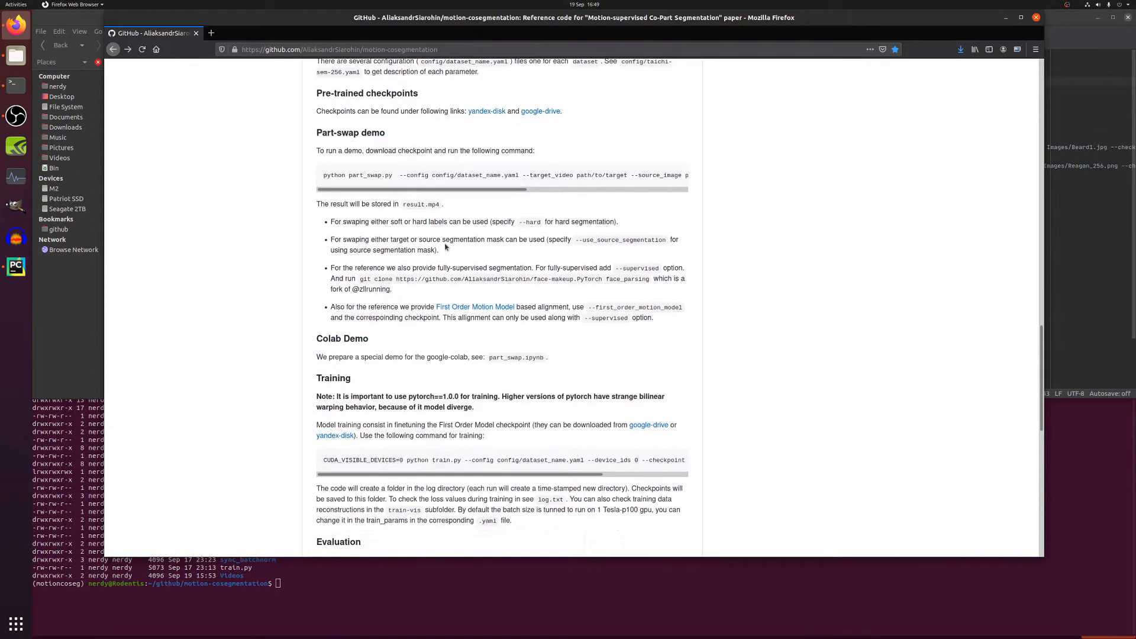
{"action": "scroll", "scroll_direction": "down", "scroll_amount": 3}
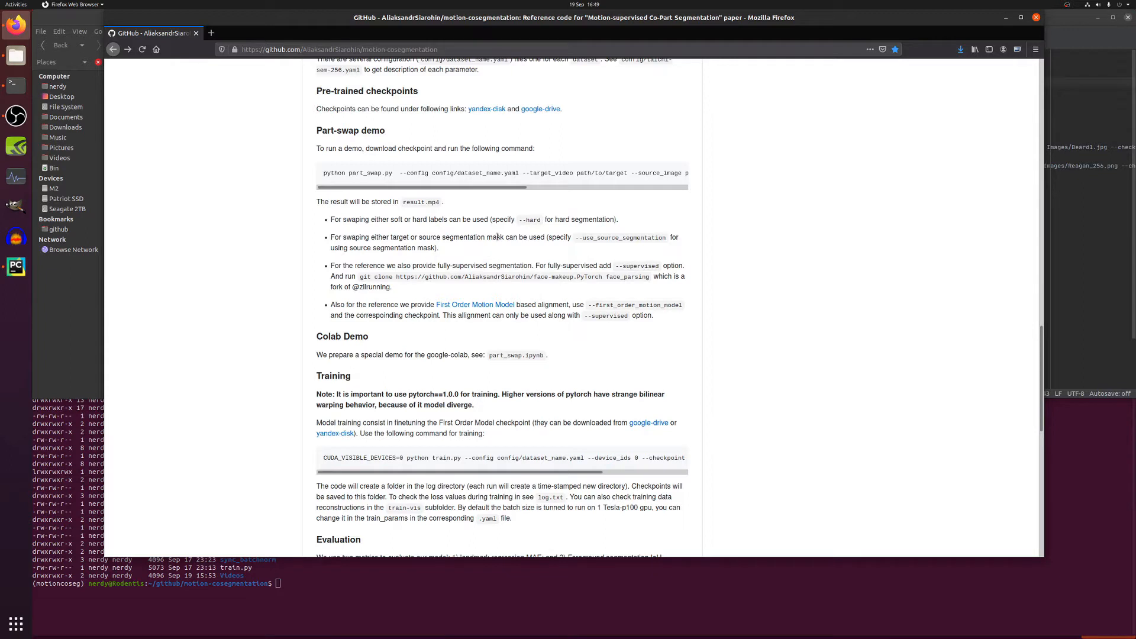
{"action": "mouse_move", "coordinate": [540, 255]}
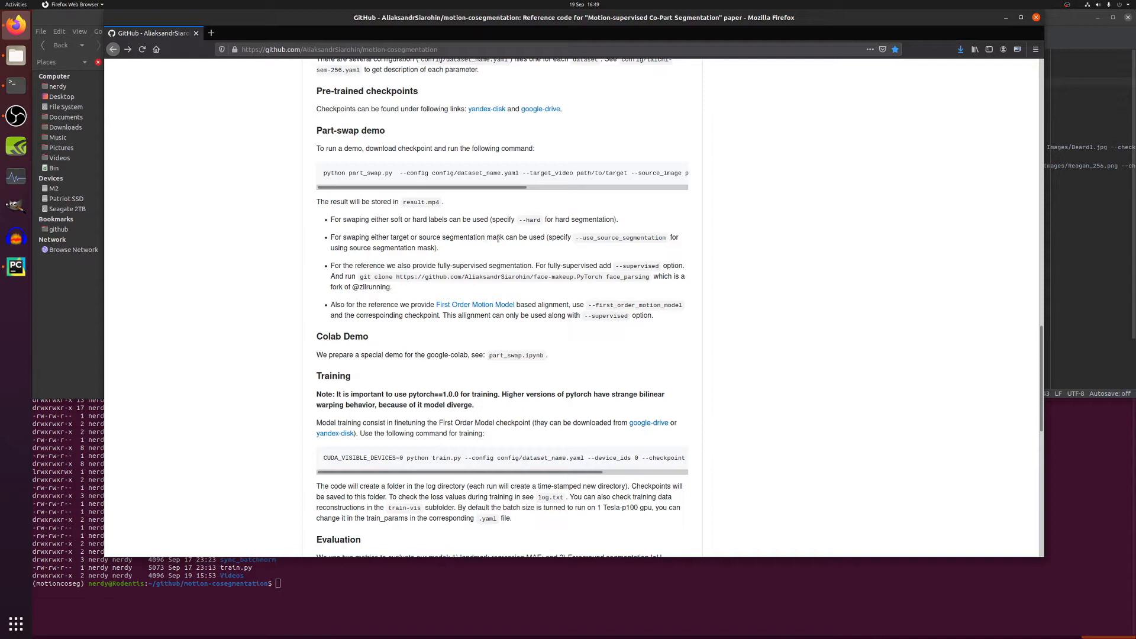
{"action": "mouse_move", "coordinate": [600, 242]}
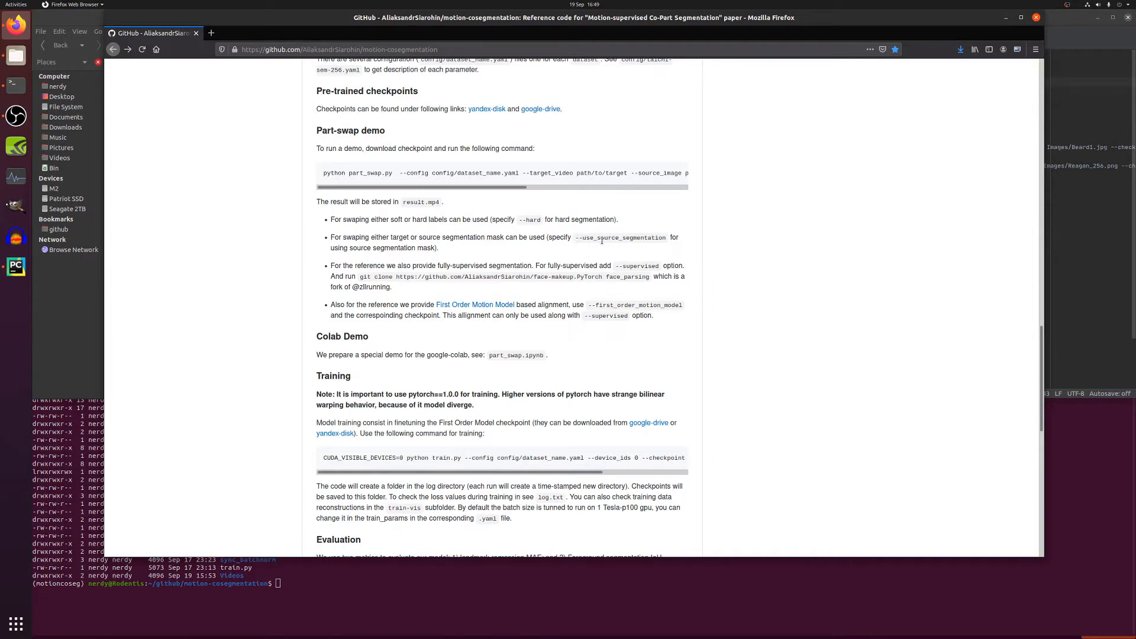
{"action": "mouse_move", "coordinate": [497, 256]}
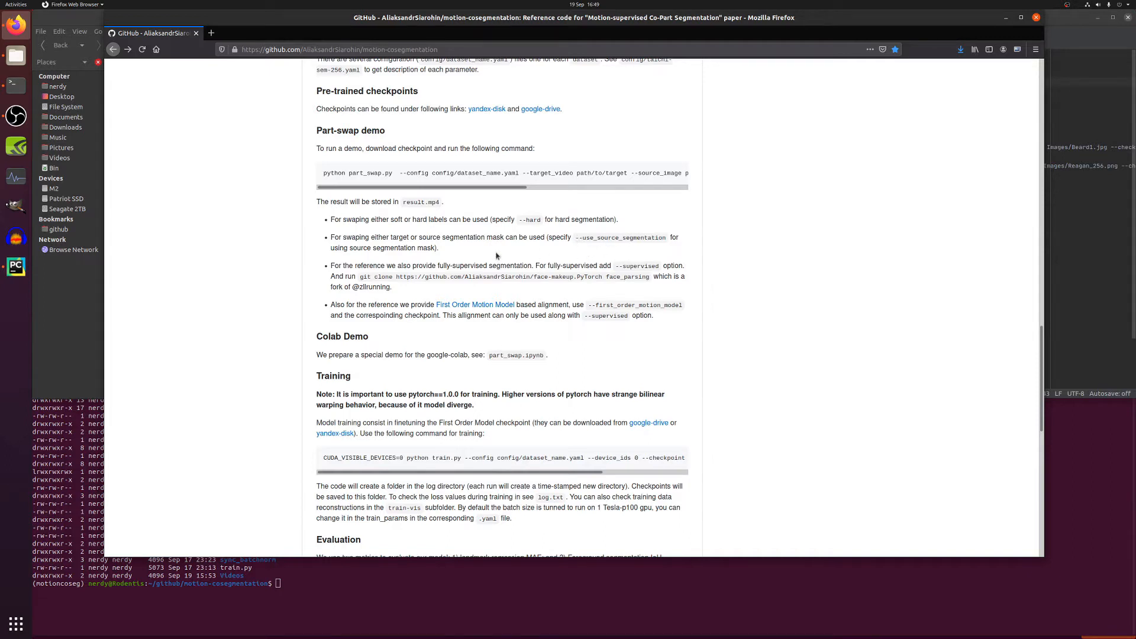
{"action": "mouse_move", "coordinate": [636, 266]}
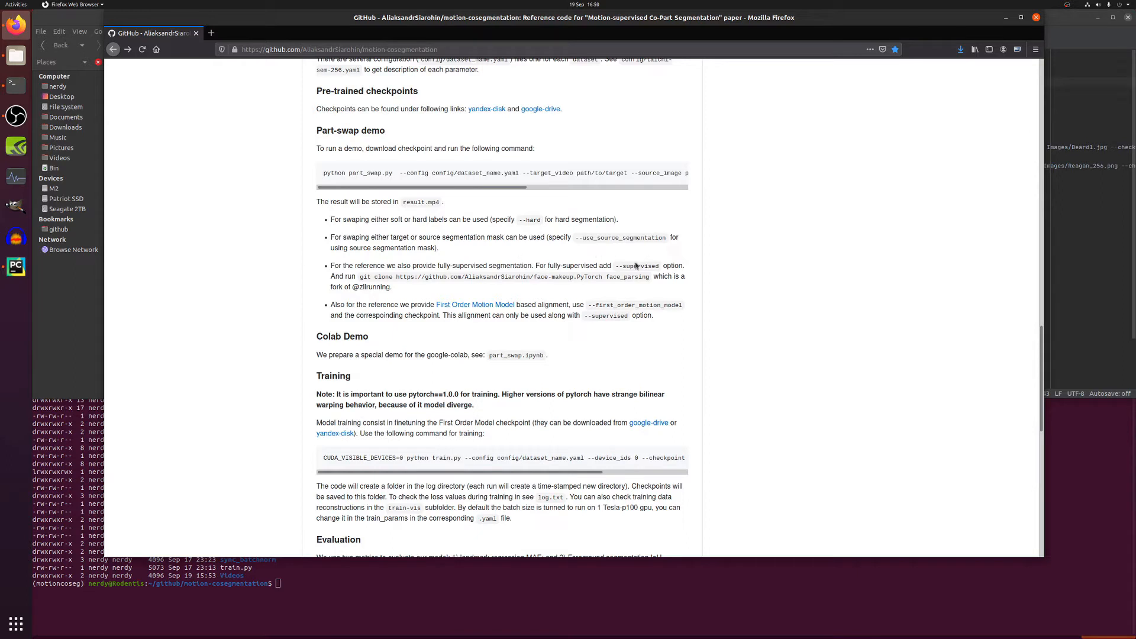
{"action": "double_click", "coordinate": [640, 266]}
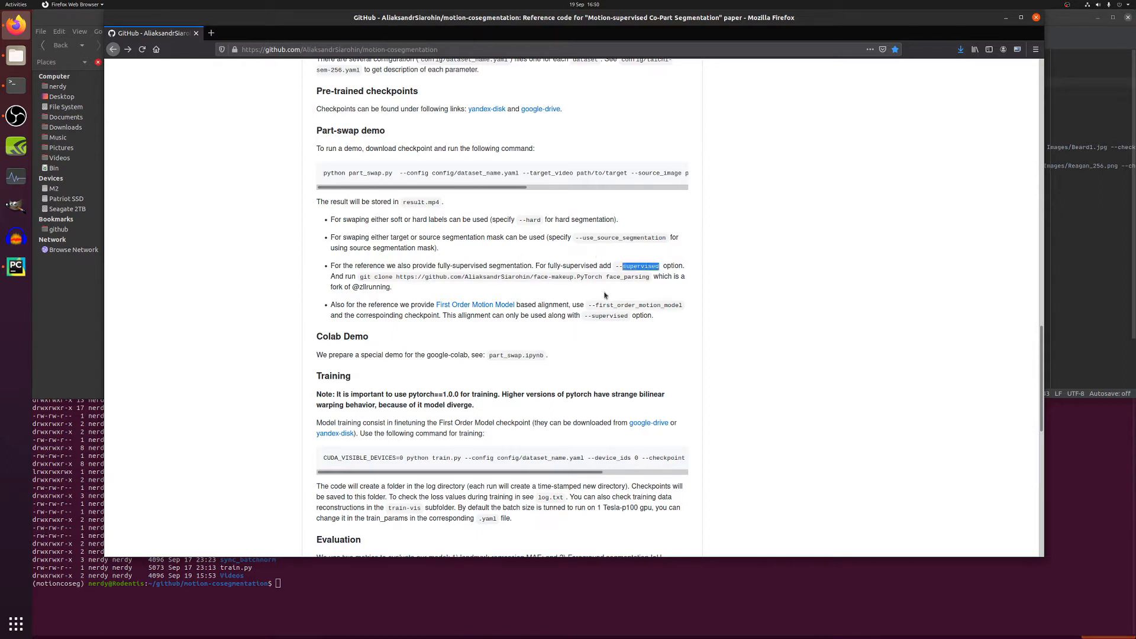
{"action": "double_click", "coordinate": [629, 304]}
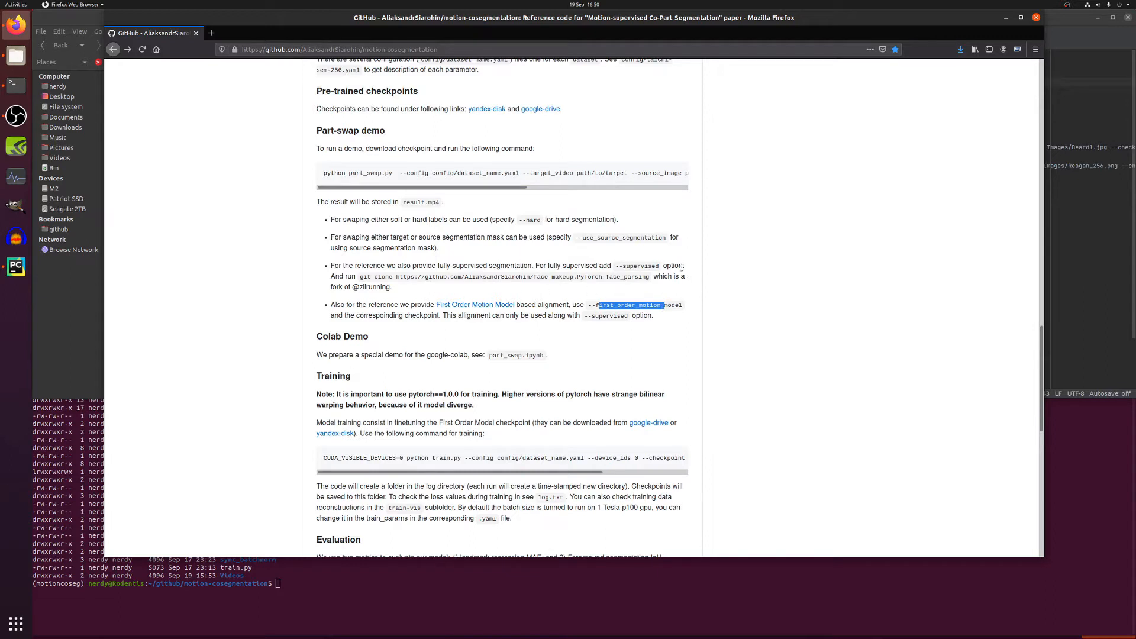
{"action": "double_click", "coordinate": [374, 277]}
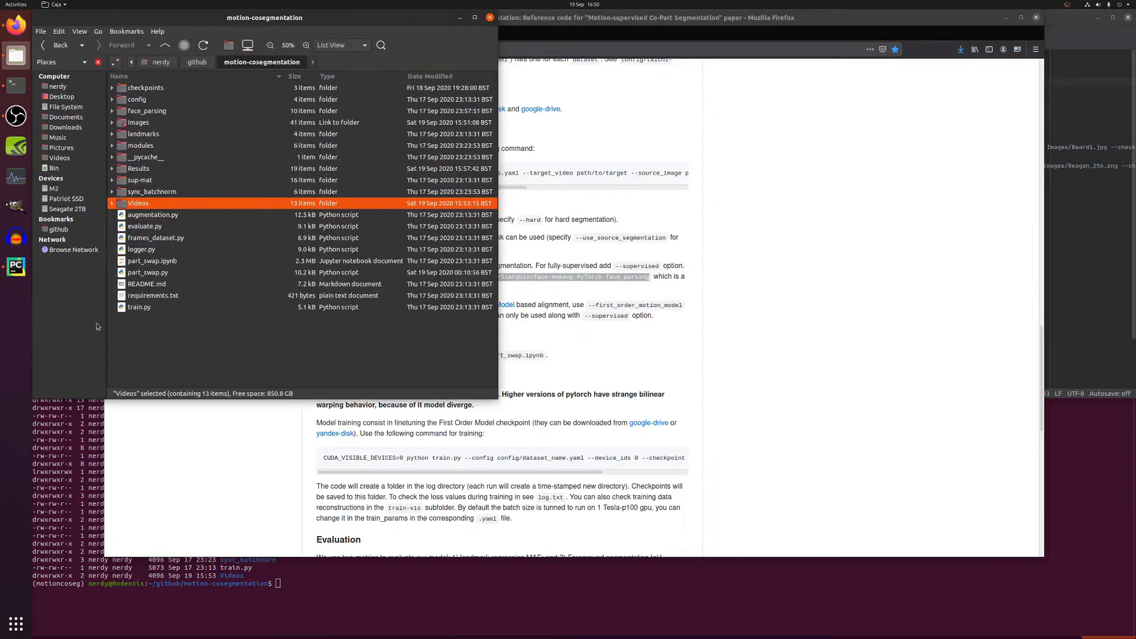
{"action": "left_click", "coordinate": [112, 110]}
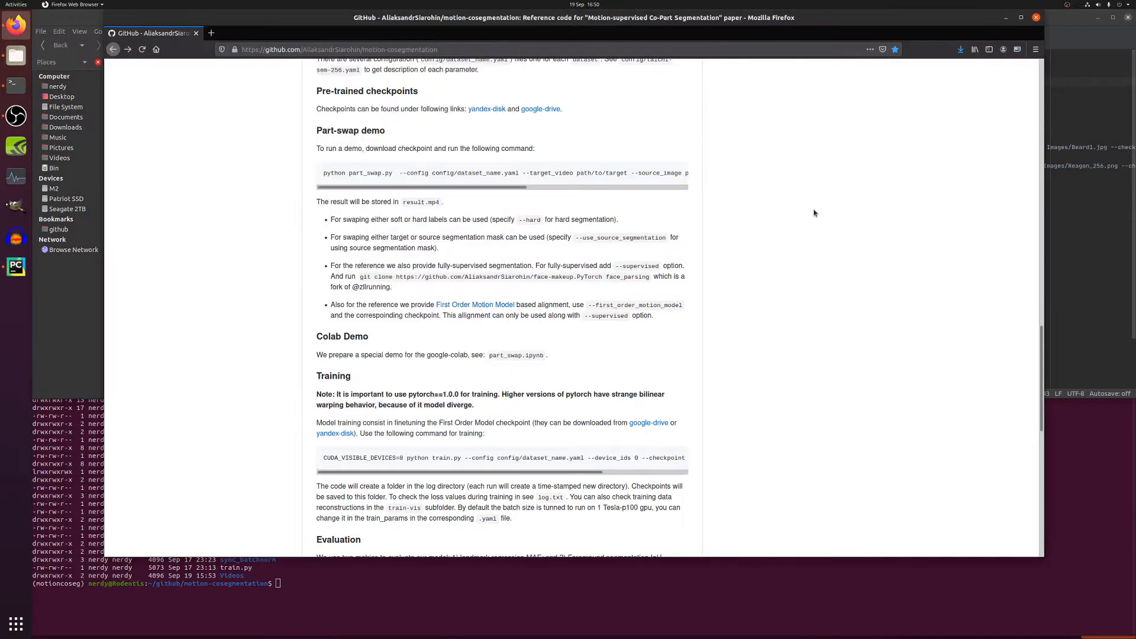
{"action": "scroll", "scroll_direction": "down", "scroll_amount": 3}
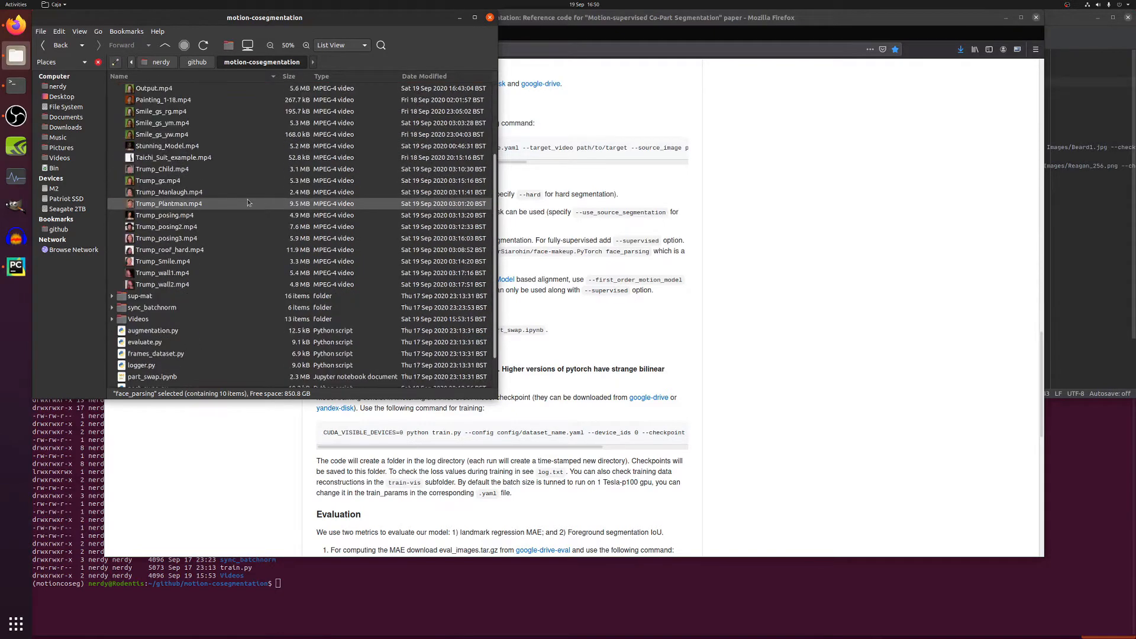
Step: Play and close the Walk1_256.mp4 walking clip from the Videos folder
{"action": "scroll", "scroll_direction": "down", "scroll_amount": 3}
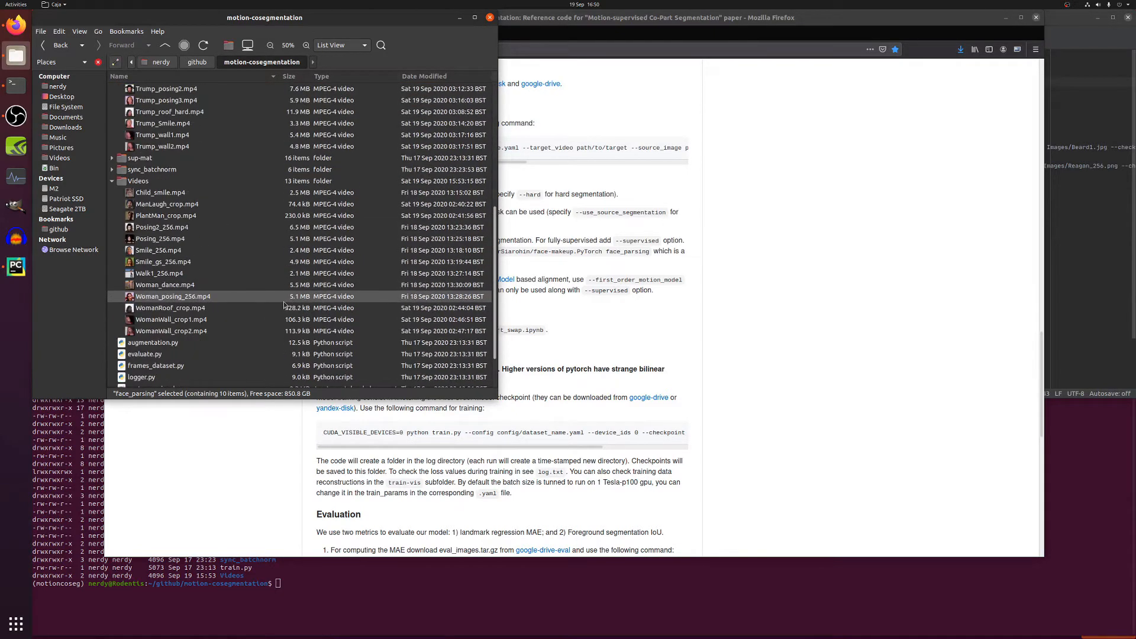
{"action": "left_click", "coordinate": [162, 274]}
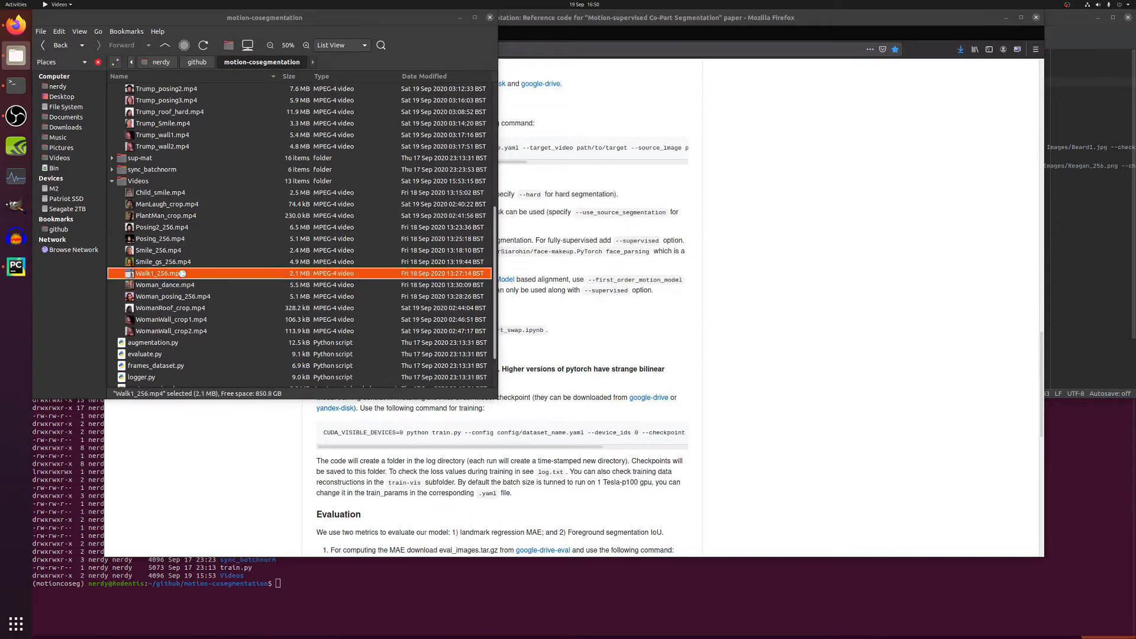
{"action": "double_click", "coordinate": [161, 273]}
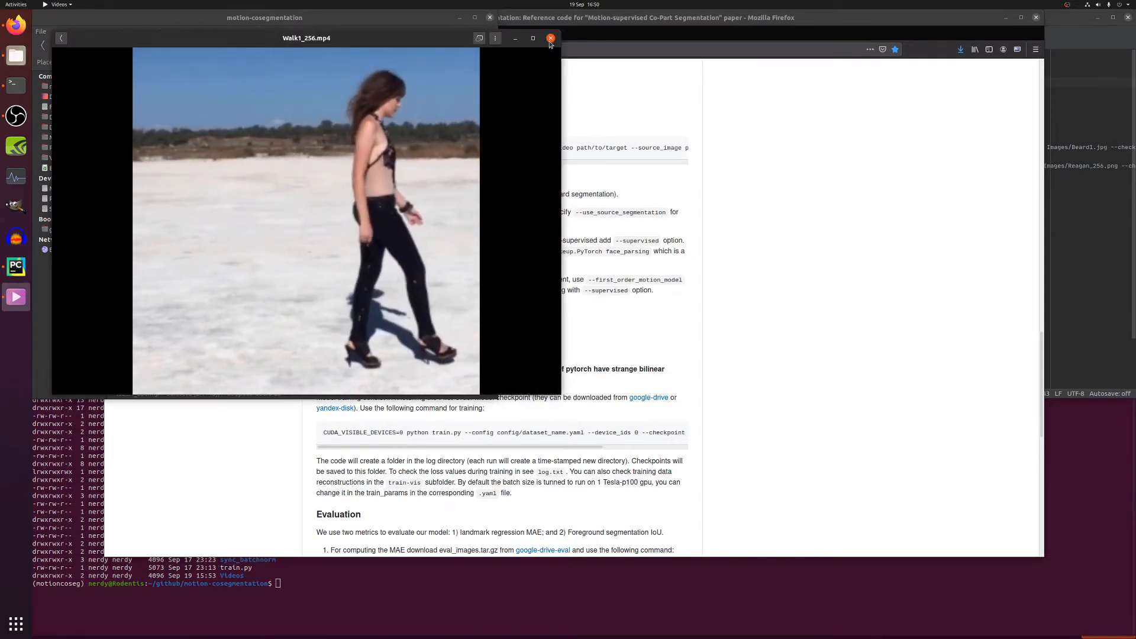
{"action": "left_click", "coordinate": [549, 38]}
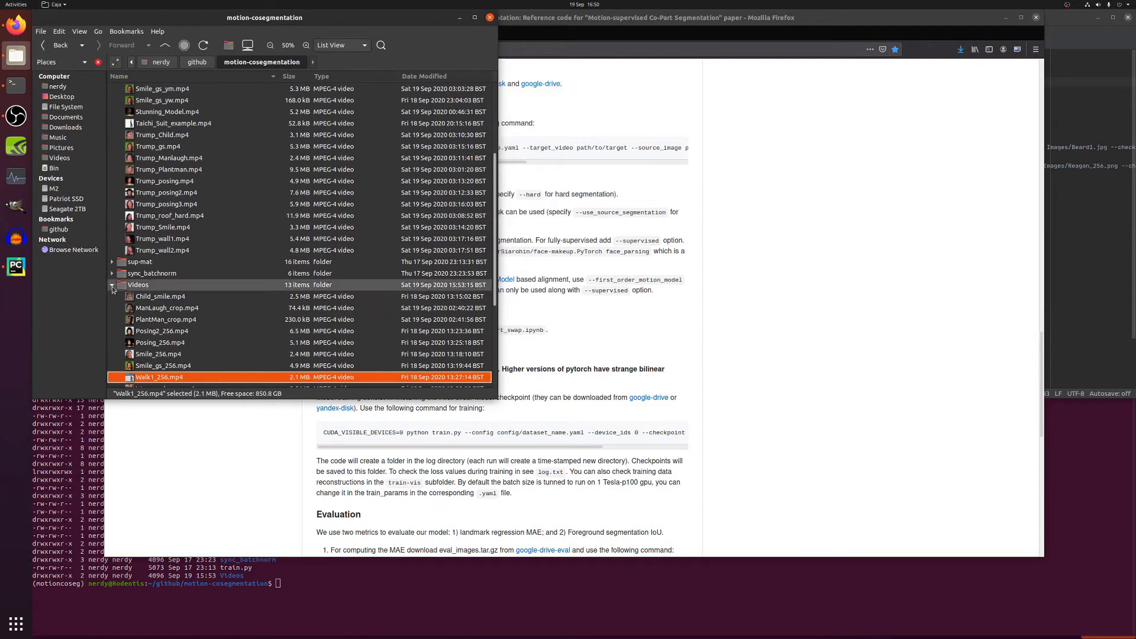
{"action": "left_click", "coordinate": [112, 285]}
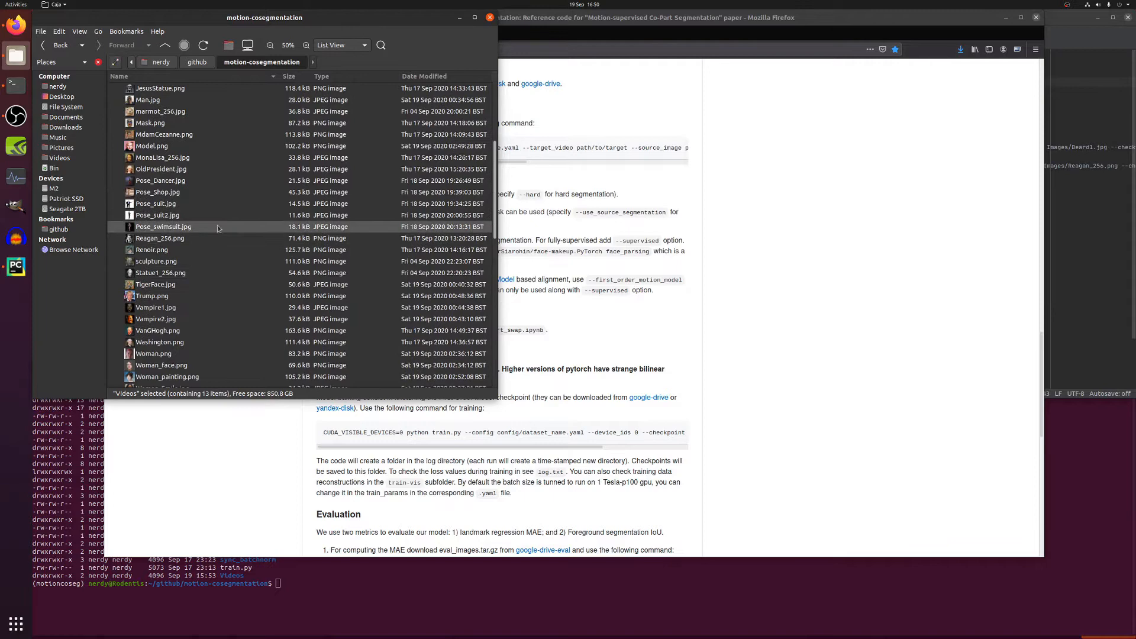
Step: View the Pose_suit2.jpg image, then play the Taichi_Suit_example.mp4 result
{"action": "double_click", "coordinate": [156, 216]}
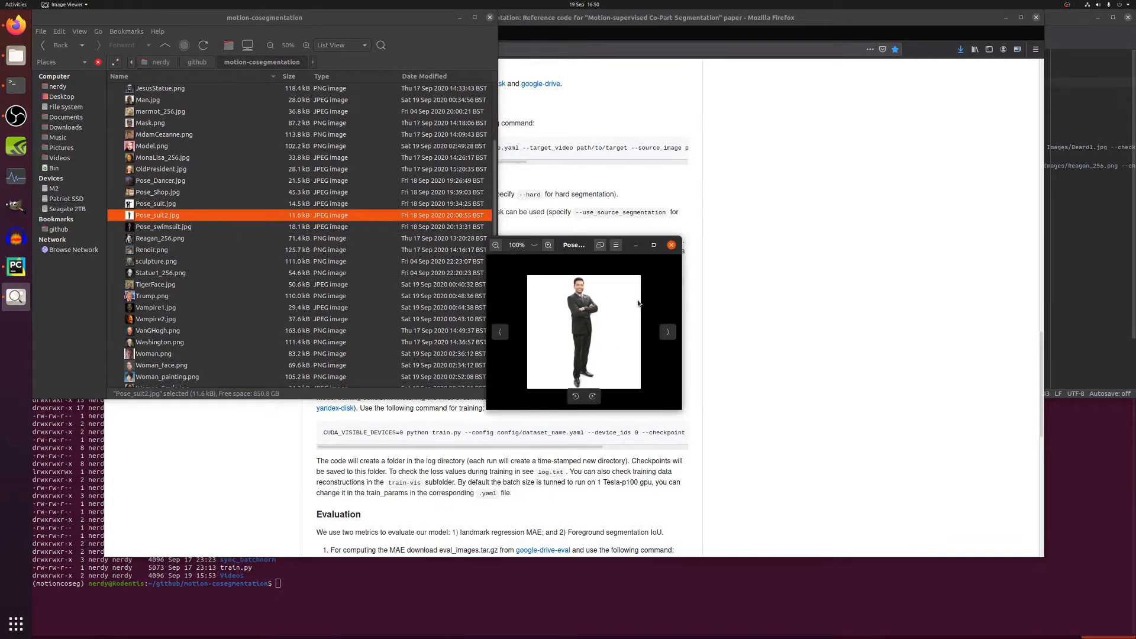
{"action": "left_click", "coordinate": [670, 245]}
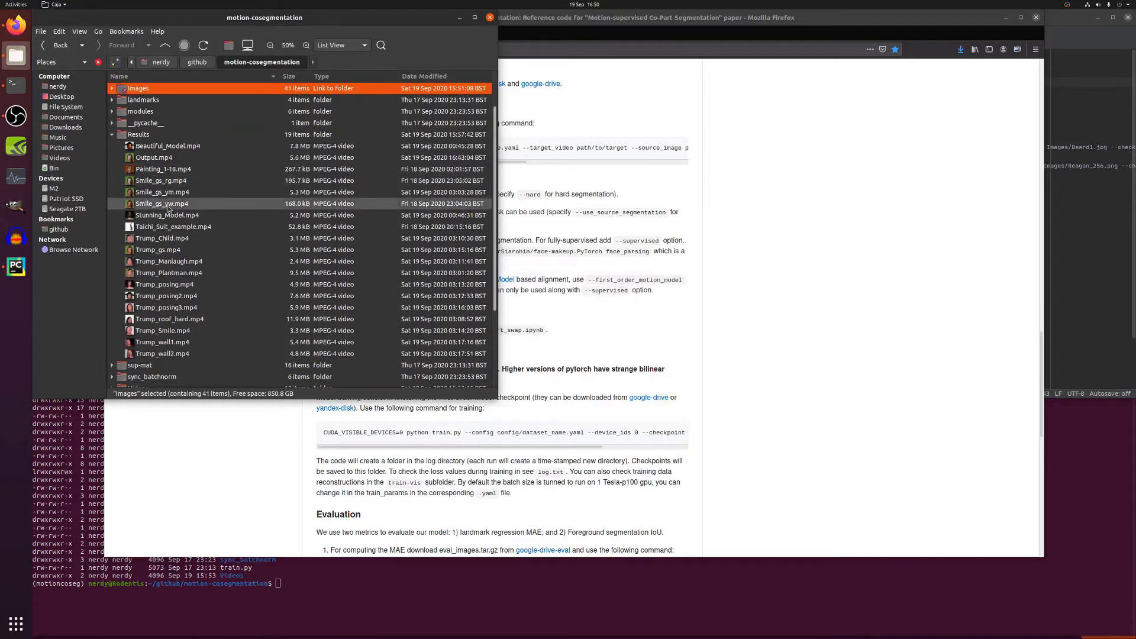
{"action": "left_click", "coordinate": [172, 226]}
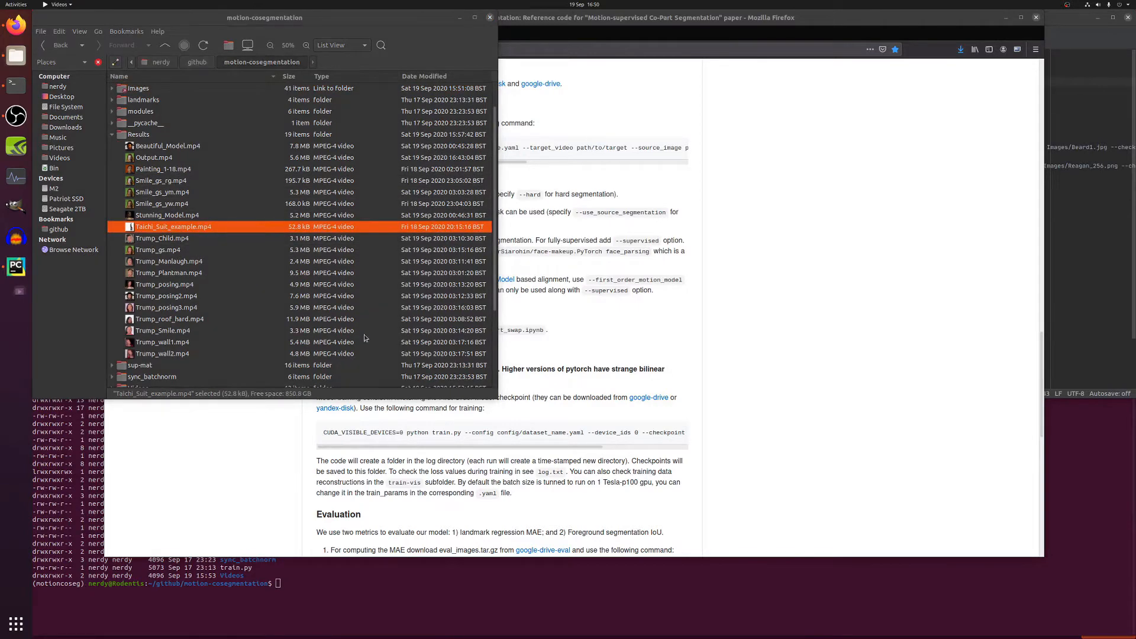
{"action": "double_click", "coordinate": [174, 226]}
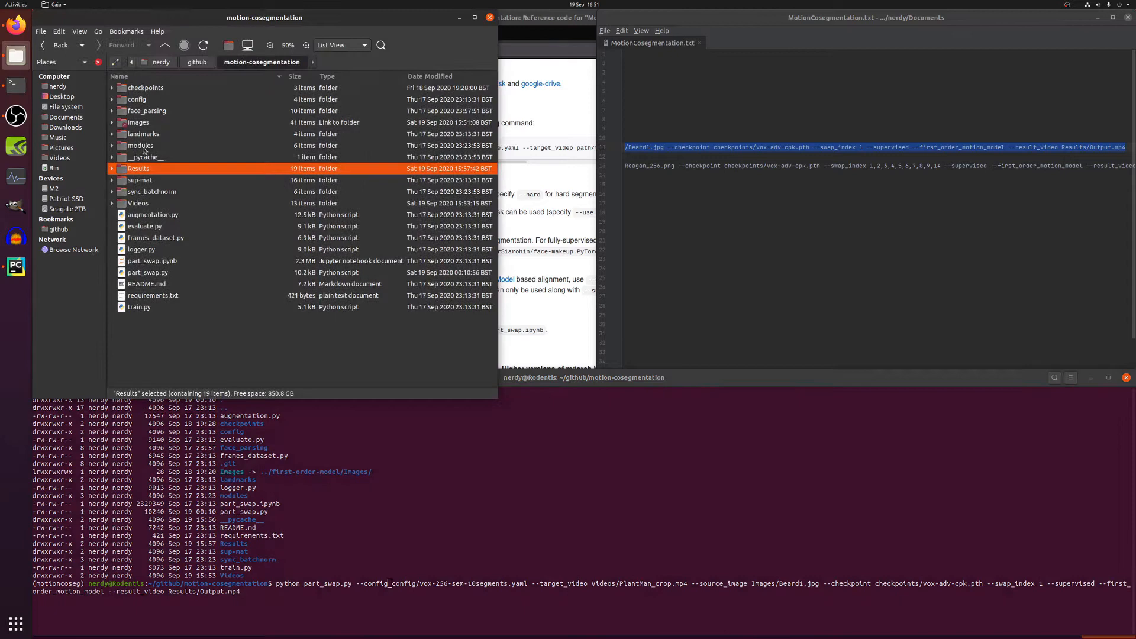
Step: Inspect the config folder's taichi-256-sem, vox-256-sem-10segments and 15segments yaml files
{"action": "left_click", "coordinate": [113, 100]}
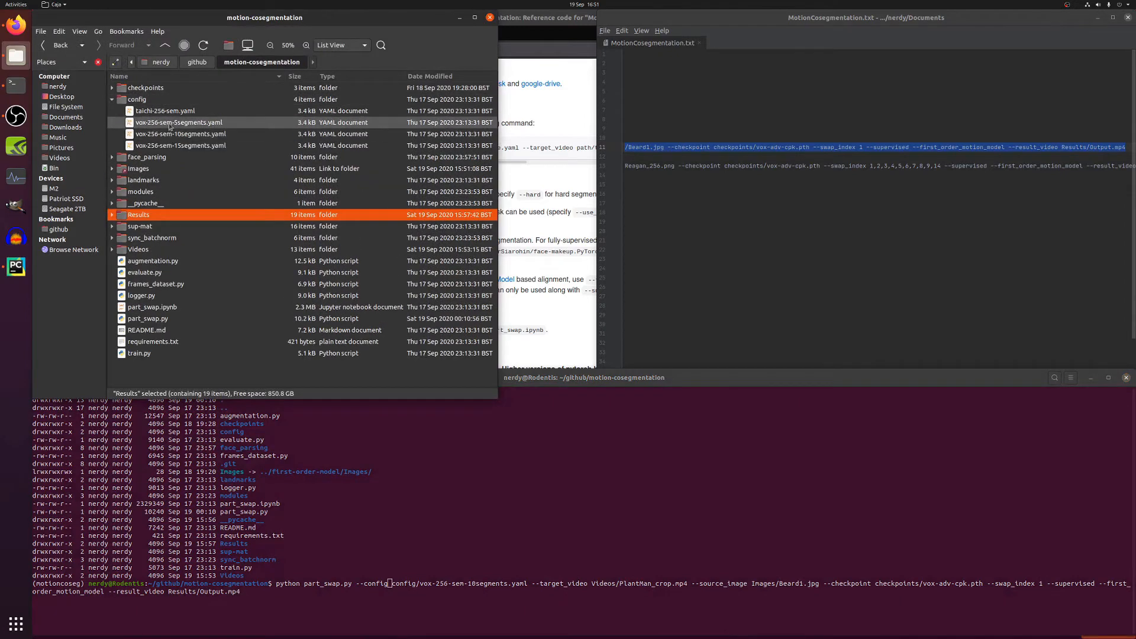
{"action": "left_click", "coordinate": [164, 110]}
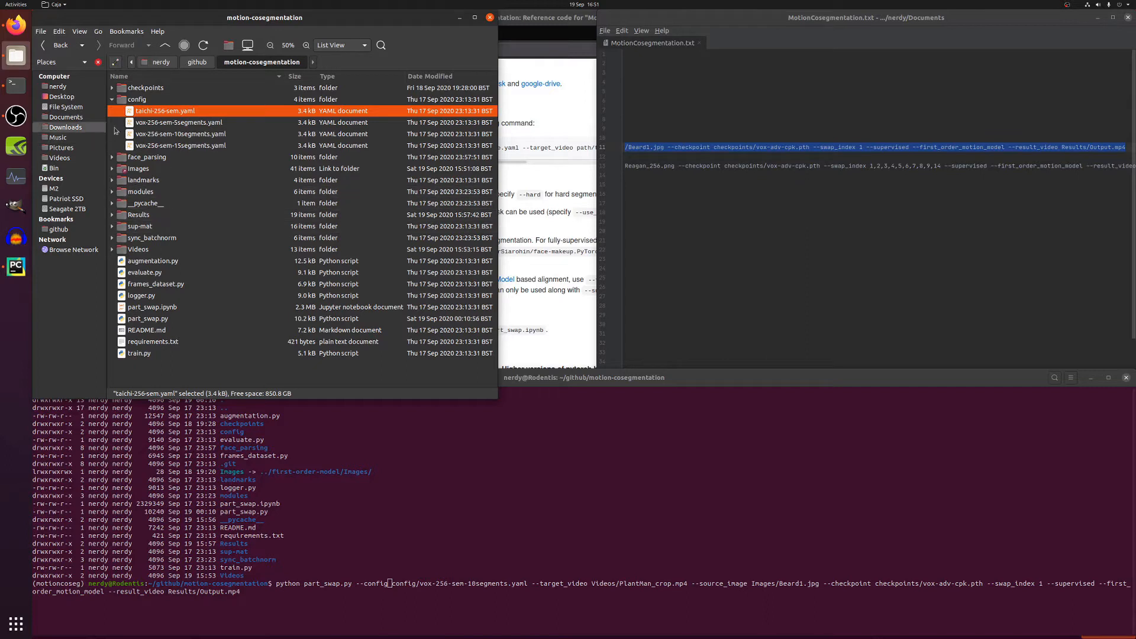
{"action": "left_click", "coordinate": [180, 134]}
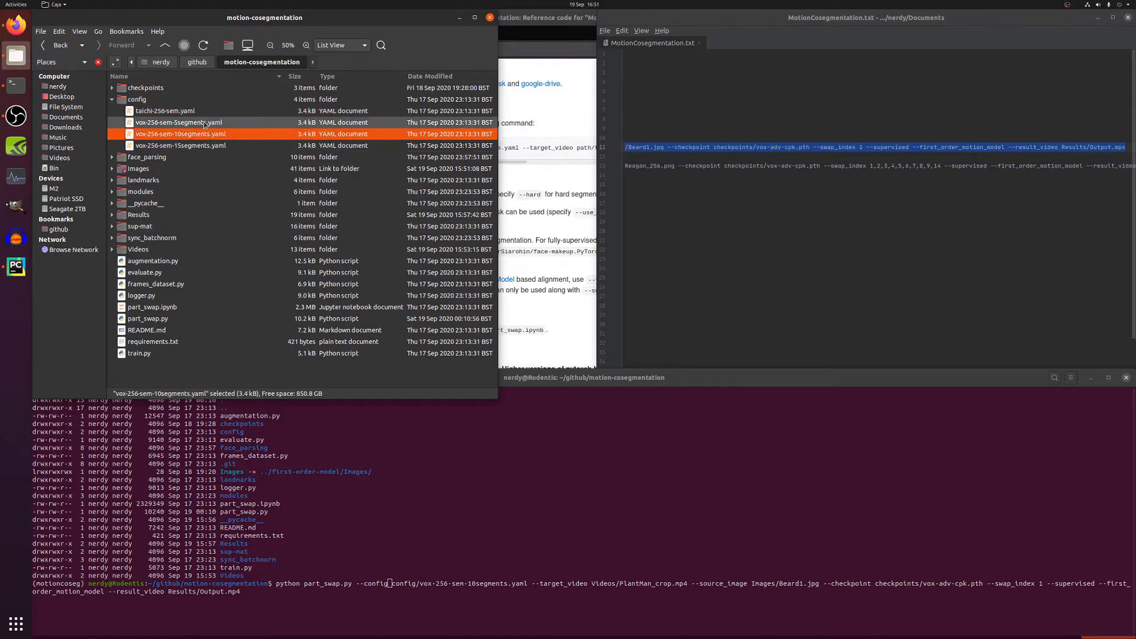
{"action": "left_click", "coordinate": [180, 145]}
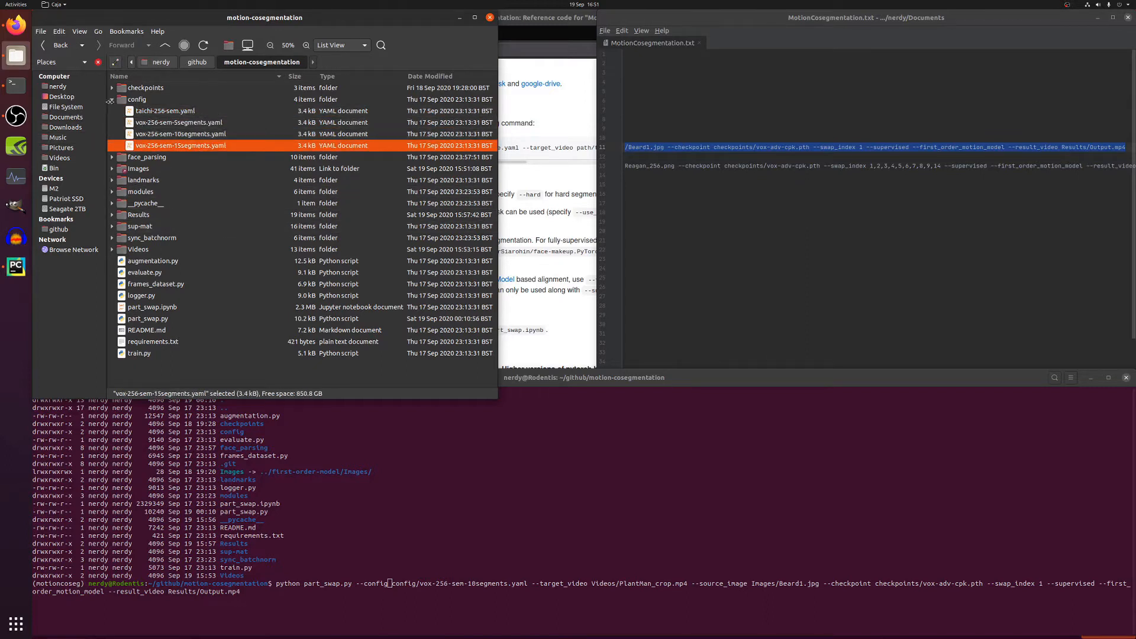
{"action": "left_click", "coordinate": [111, 100]}
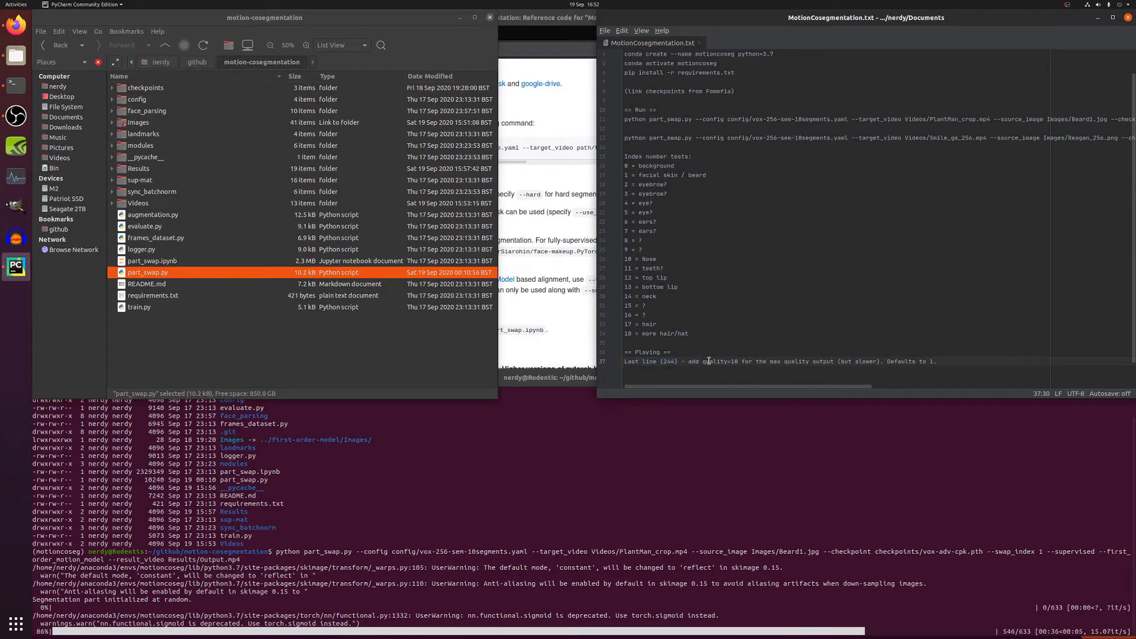
{"action": "right_click", "coordinate": [148, 272]}
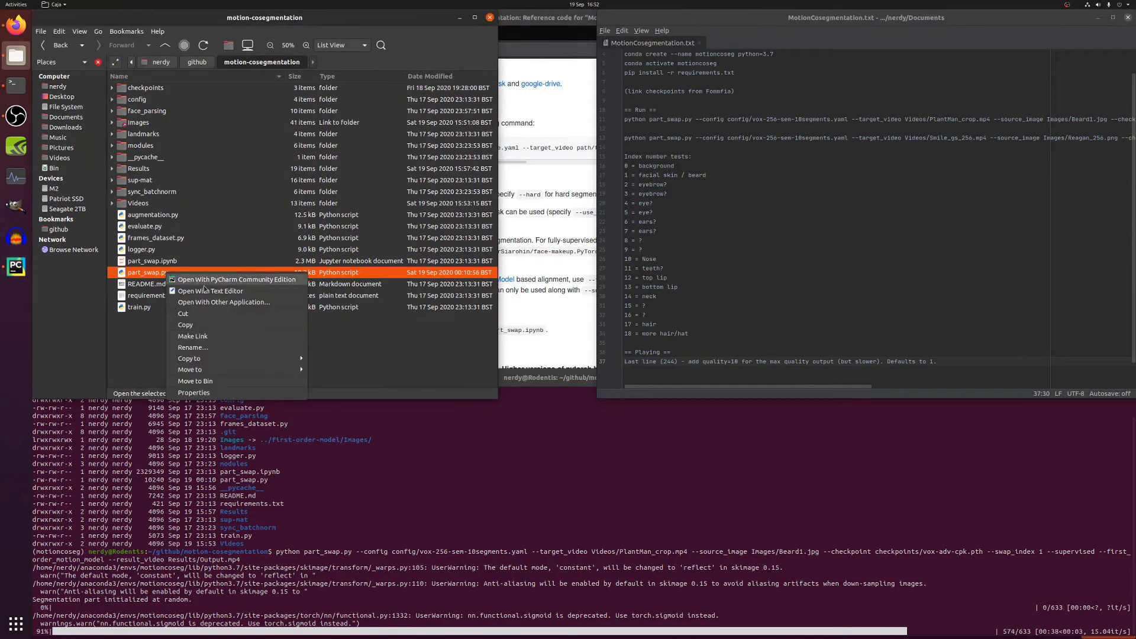
{"action": "left_click", "coordinate": [210, 291]}
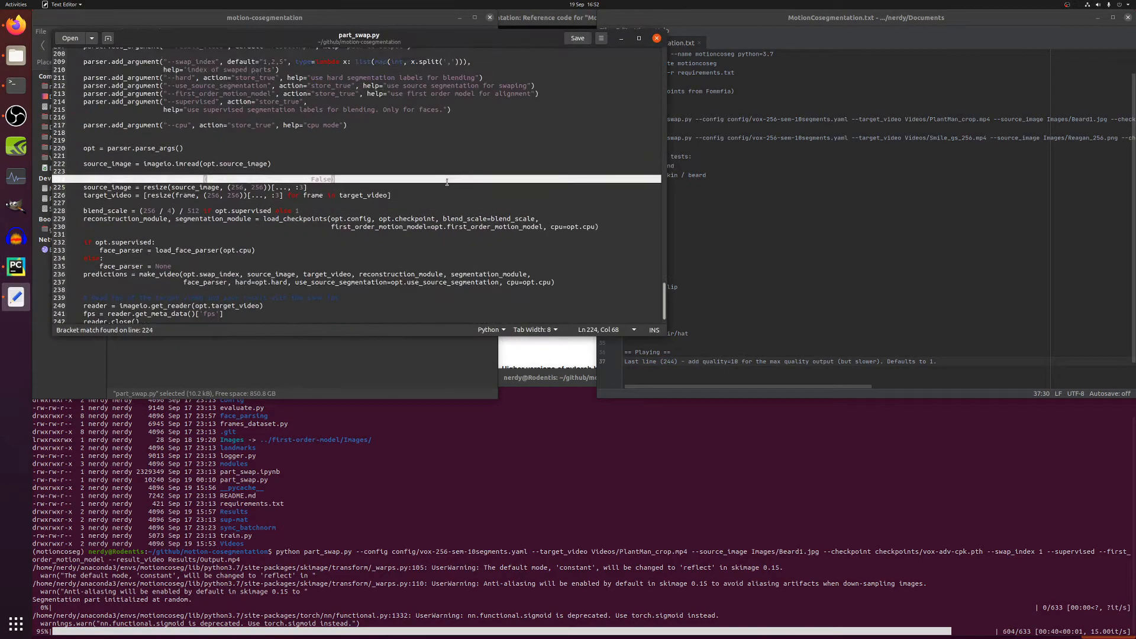
{"action": "scroll", "scroll_direction": "down", "scroll_amount": 3}
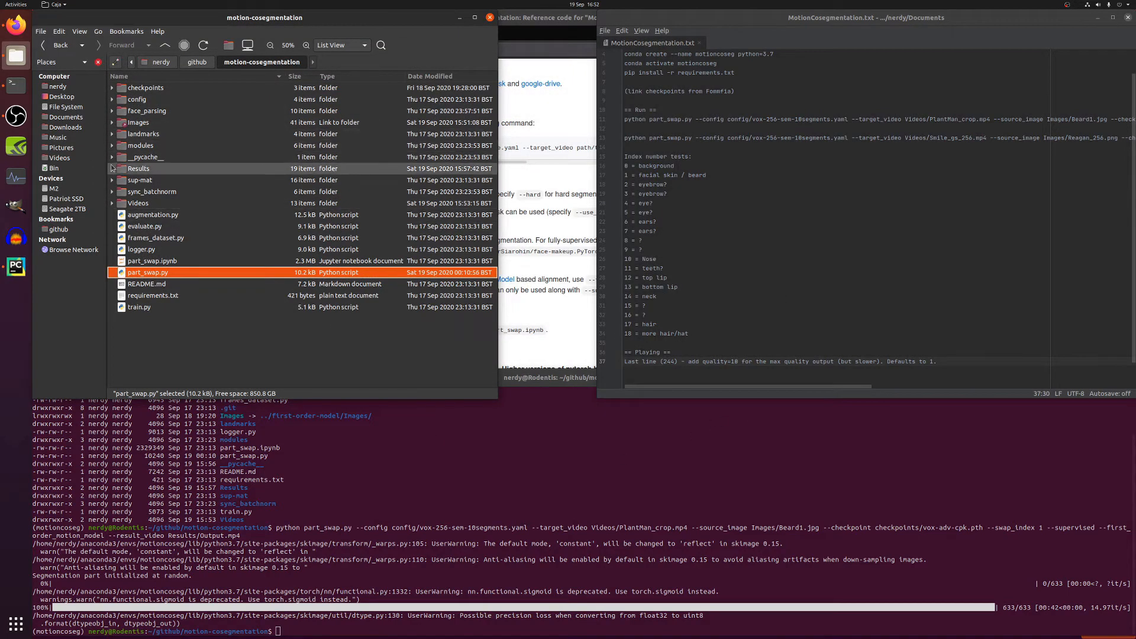
Step: Play the PlantMan_crop.mp4 source clip, then the new Results/Output.mp4 with the swapped beard
{"action": "left_click", "coordinate": [111, 168]}
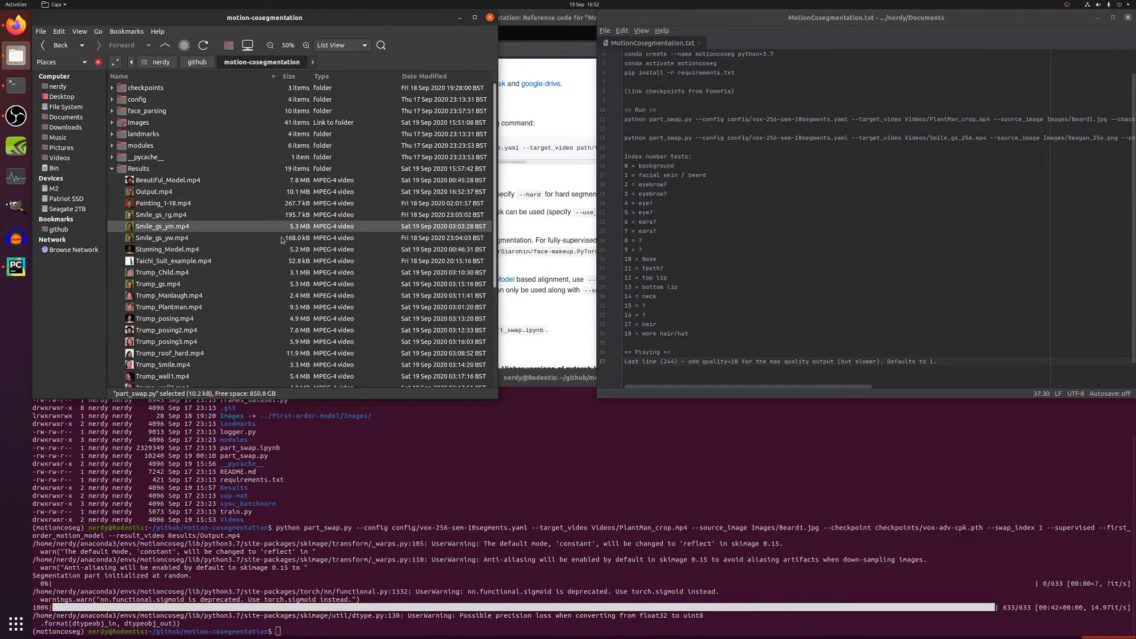
{"action": "left_click", "coordinate": [112, 277]}
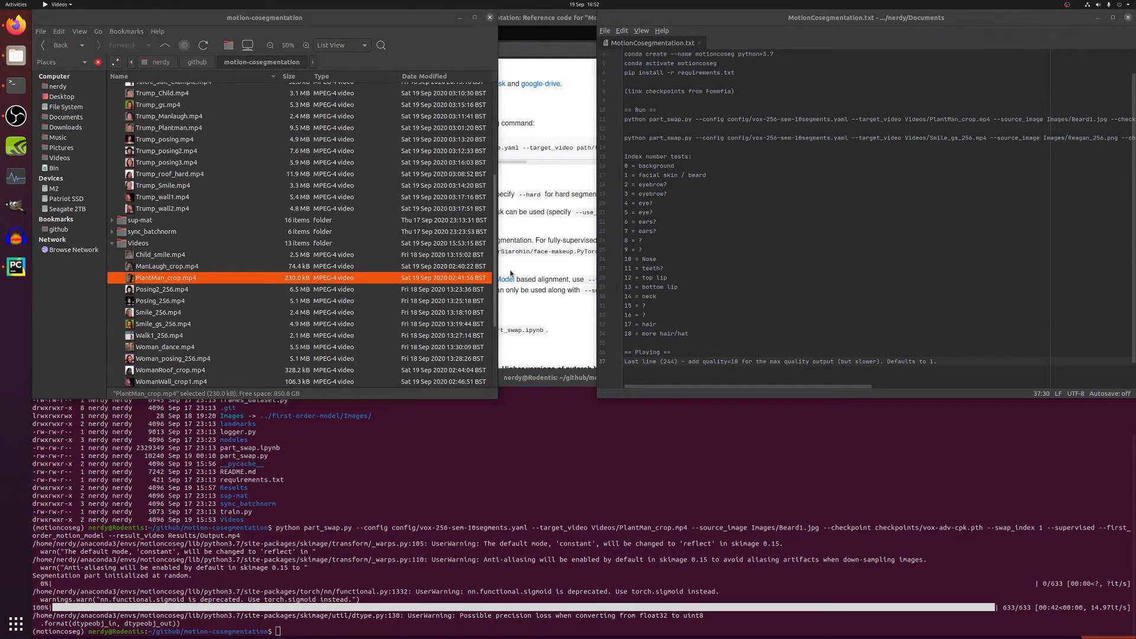
{"action": "double_click", "coordinate": [167, 277]}
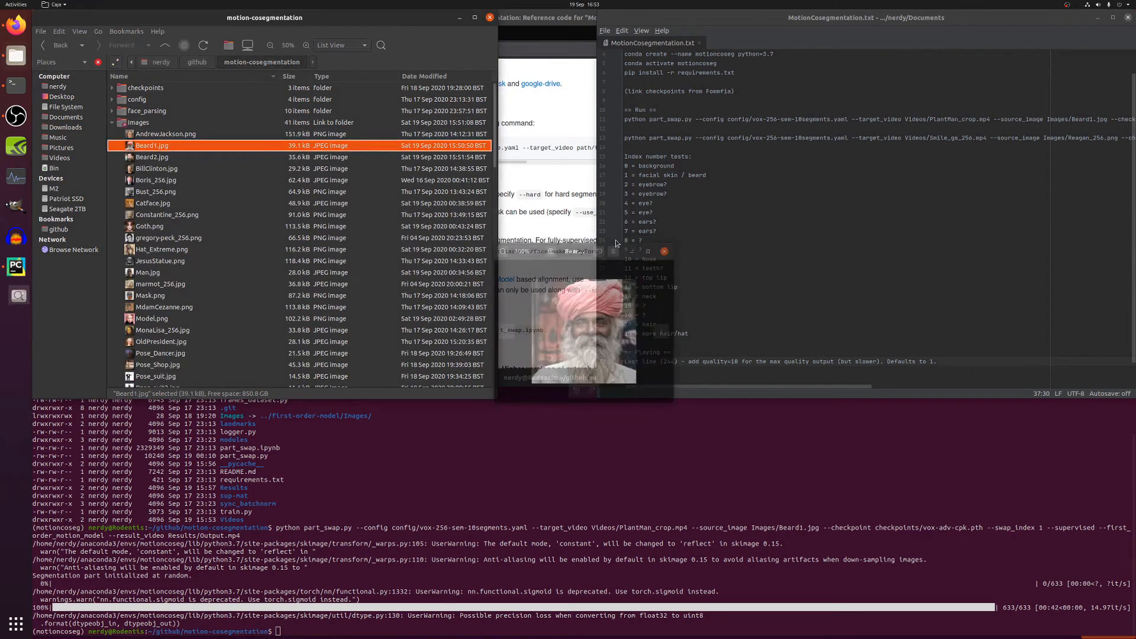
{"action": "left_click", "coordinate": [138, 123]}
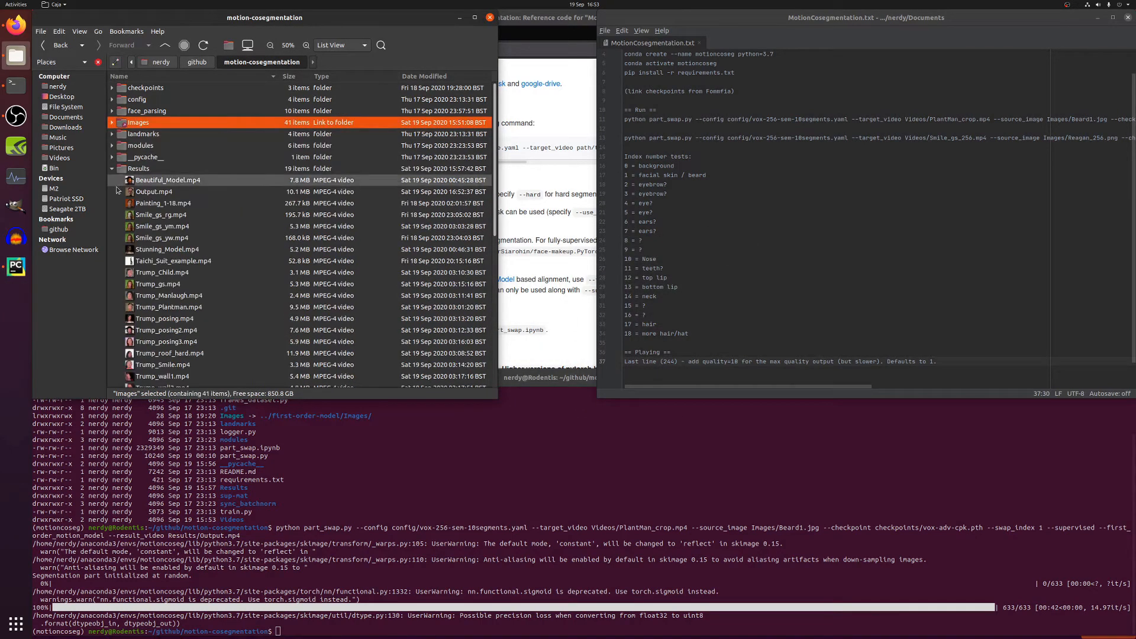
{"action": "double_click", "coordinate": [151, 191]}
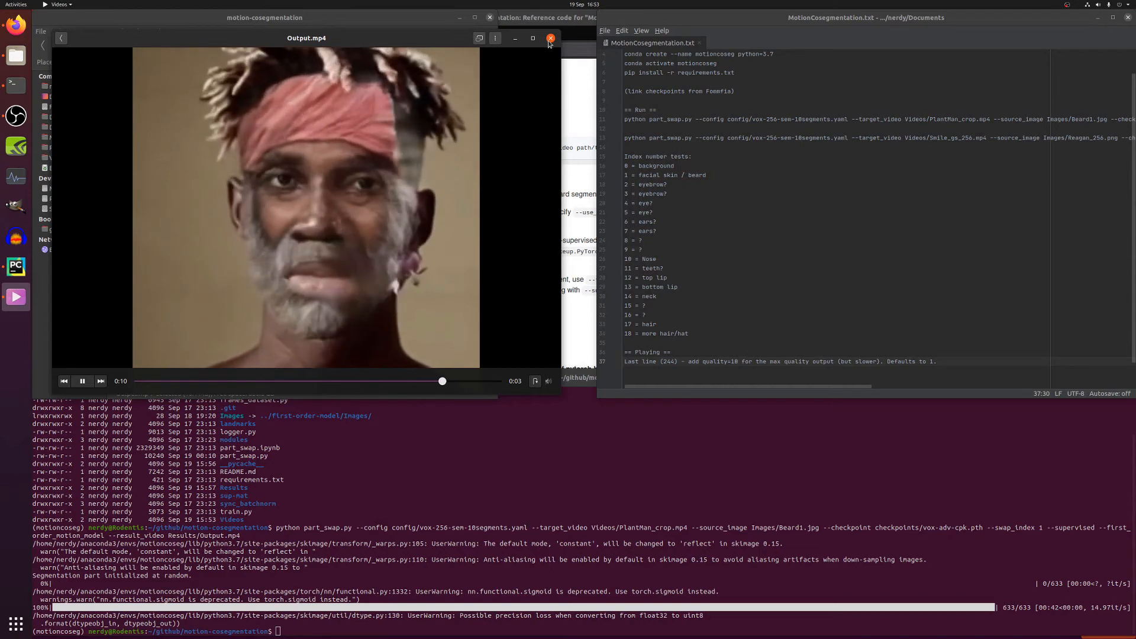
{"action": "left_click", "coordinate": [549, 38]}
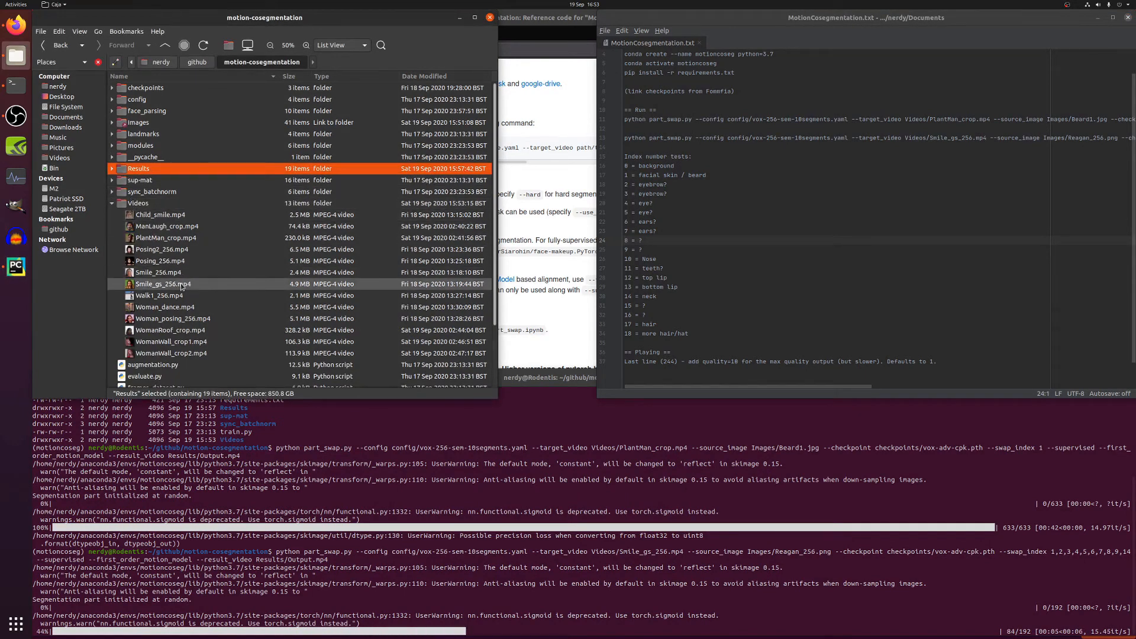
Step: Play the Smile_gs_256.mp4 source clip, then the updated Output.mp4 with Reagan's face
{"action": "double_click", "coordinate": [161, 283]}
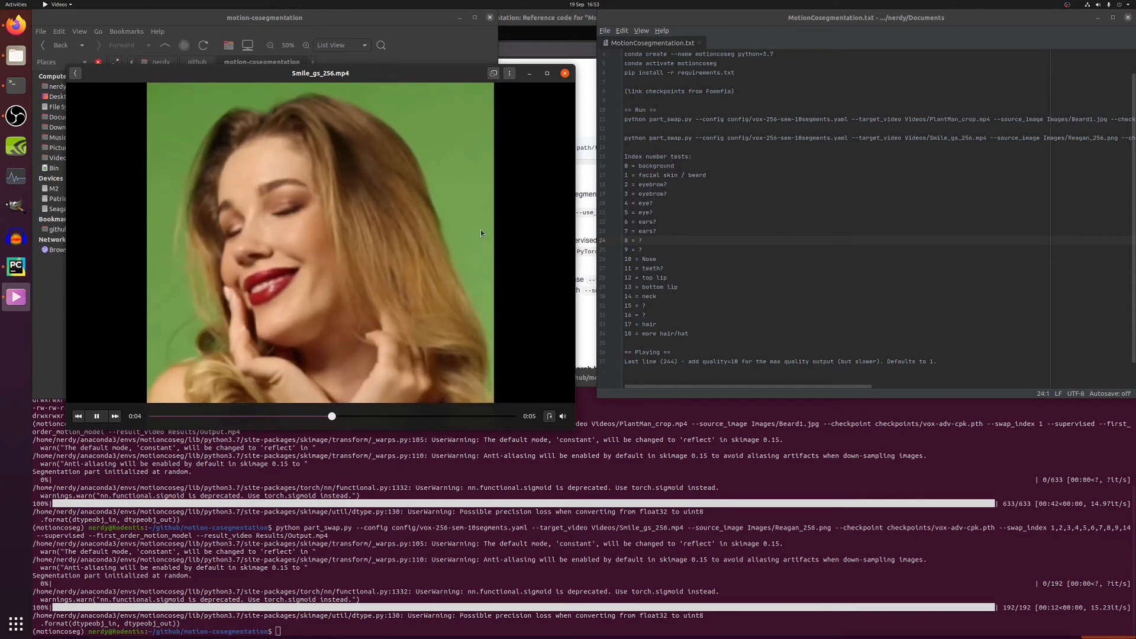
{"action": "left_click", "coordinate": [564, 72]}
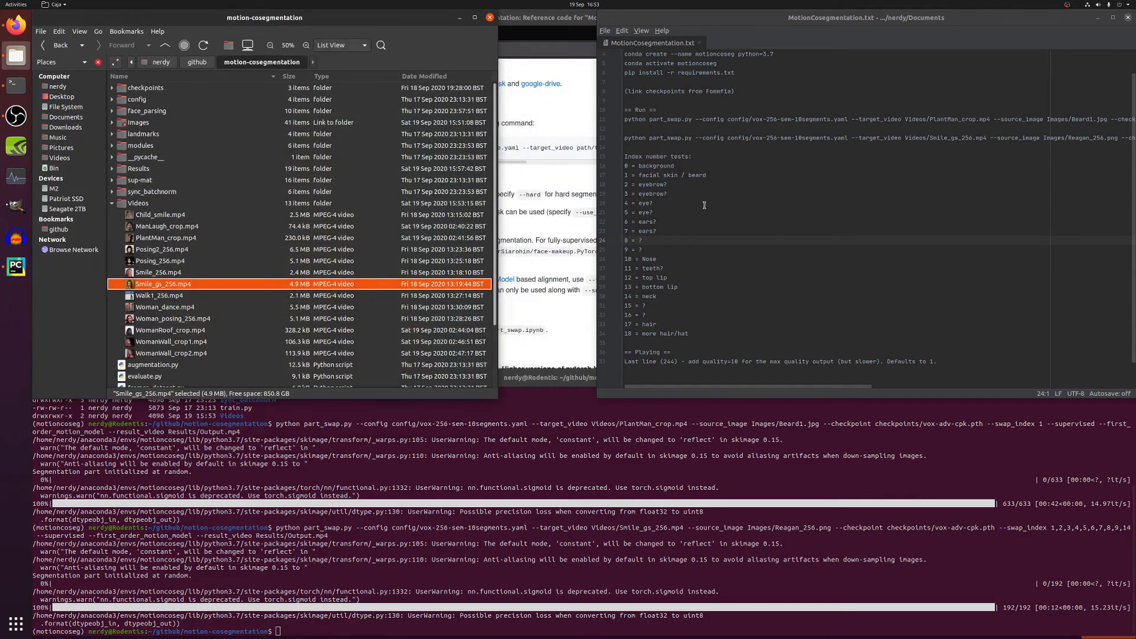
{"action": "left_click", "coordinate": [136, 203]}
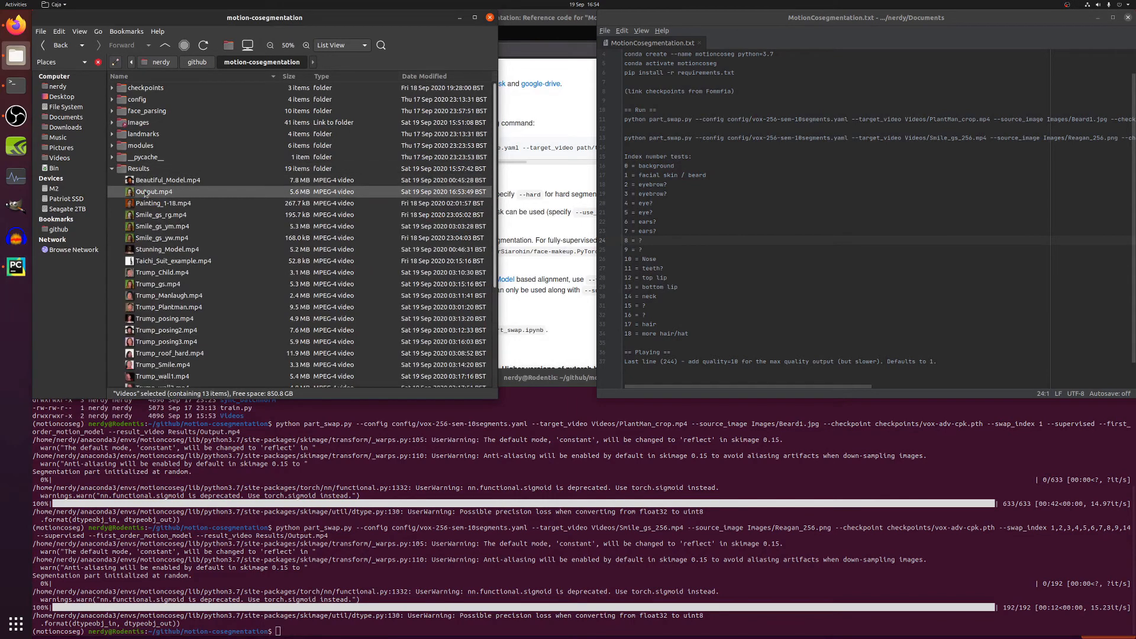
{"action": "double_click", "coordinate": [153, 191]}
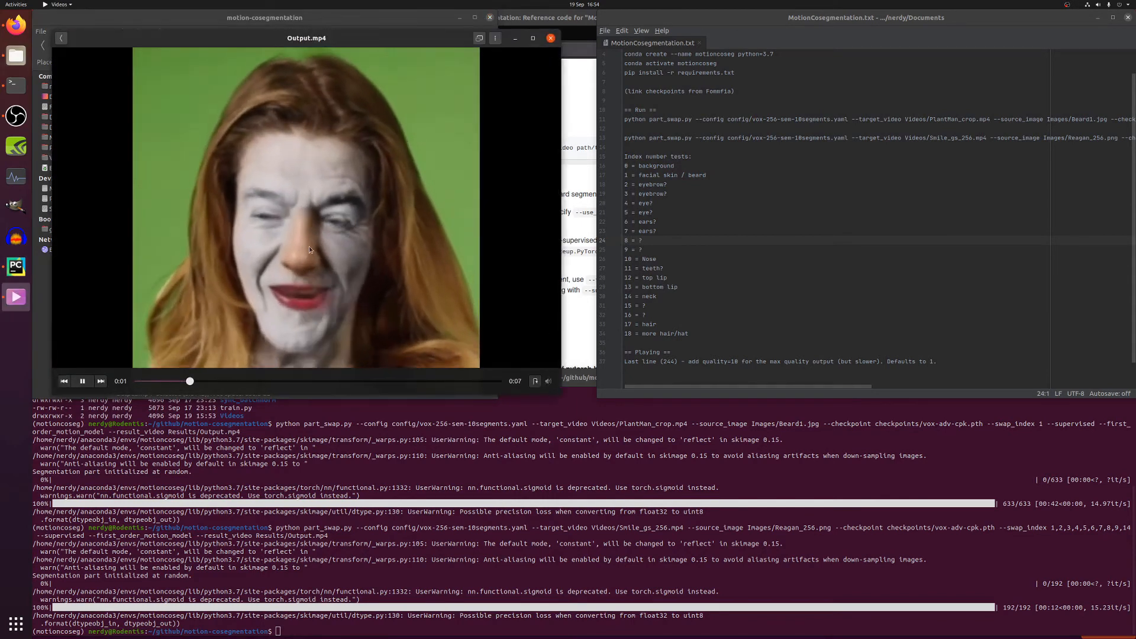